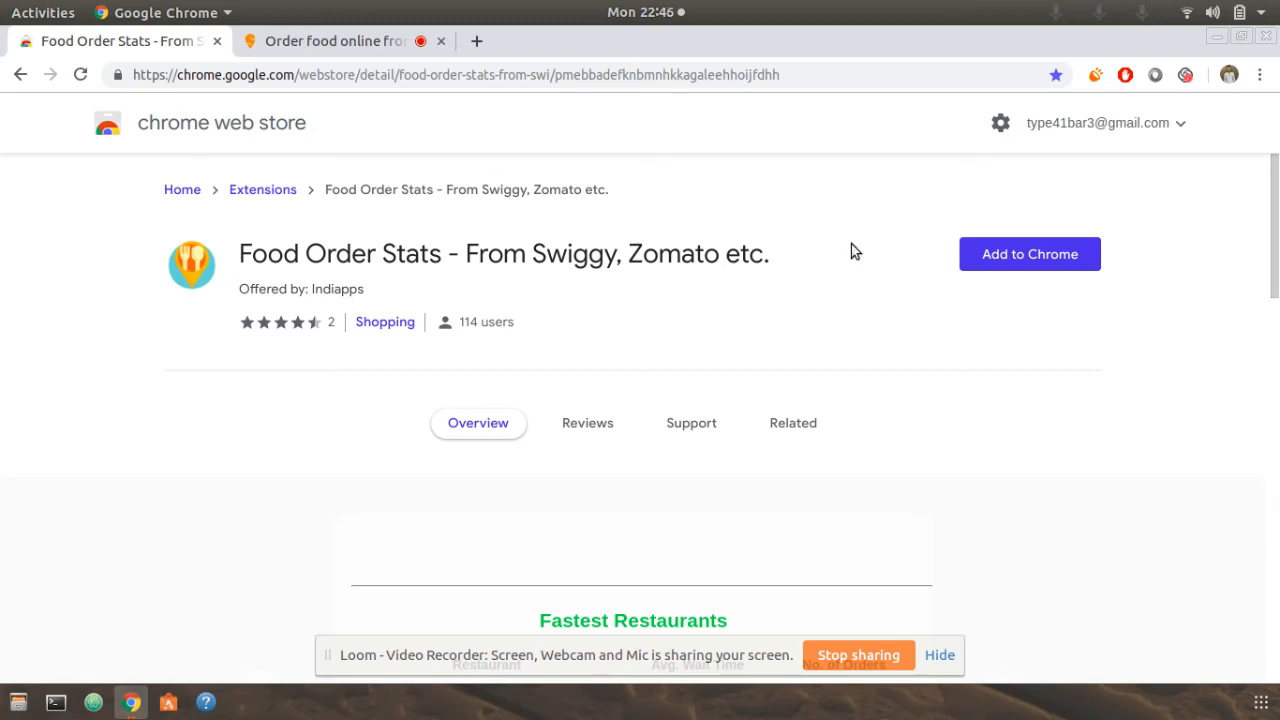
# Install the Food Order Stats extension and confirm adding it to Chrome.
pyautogui.click(1028, 252)
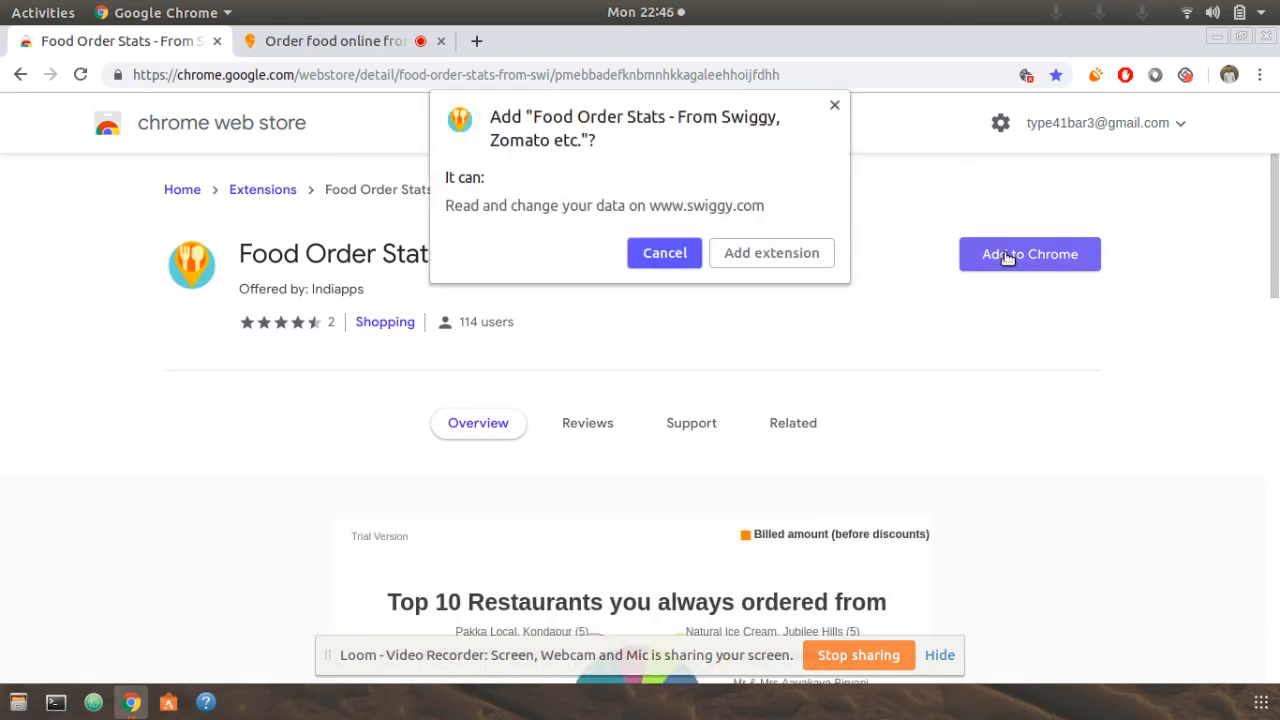
pyautogui.moveTo(760, 258)
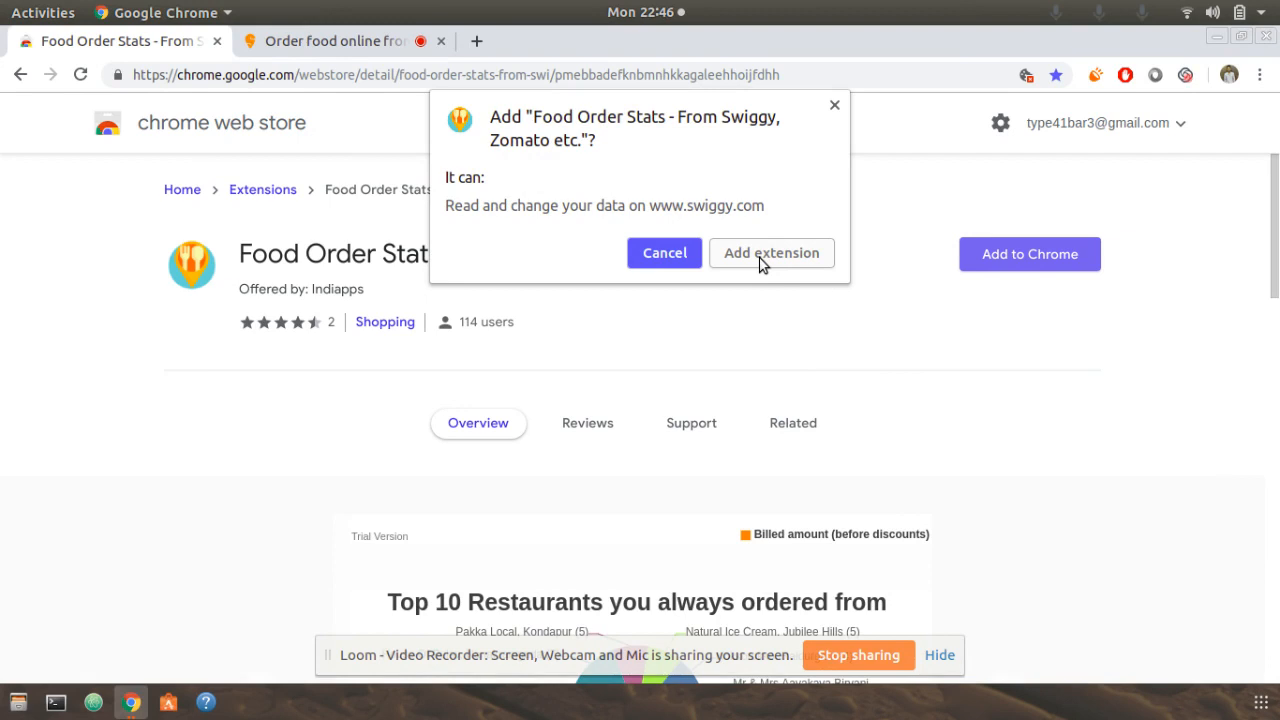
pyautogui.click(772, 252)
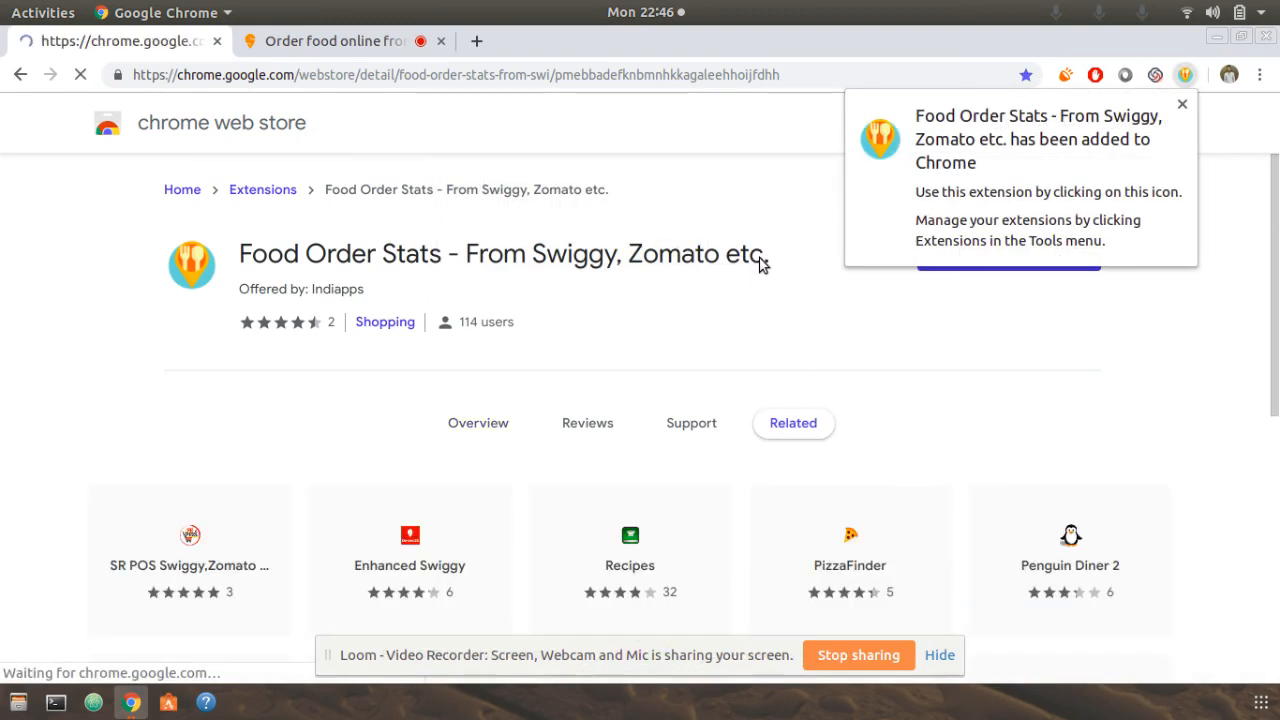
pyautogui.click(478, 422)
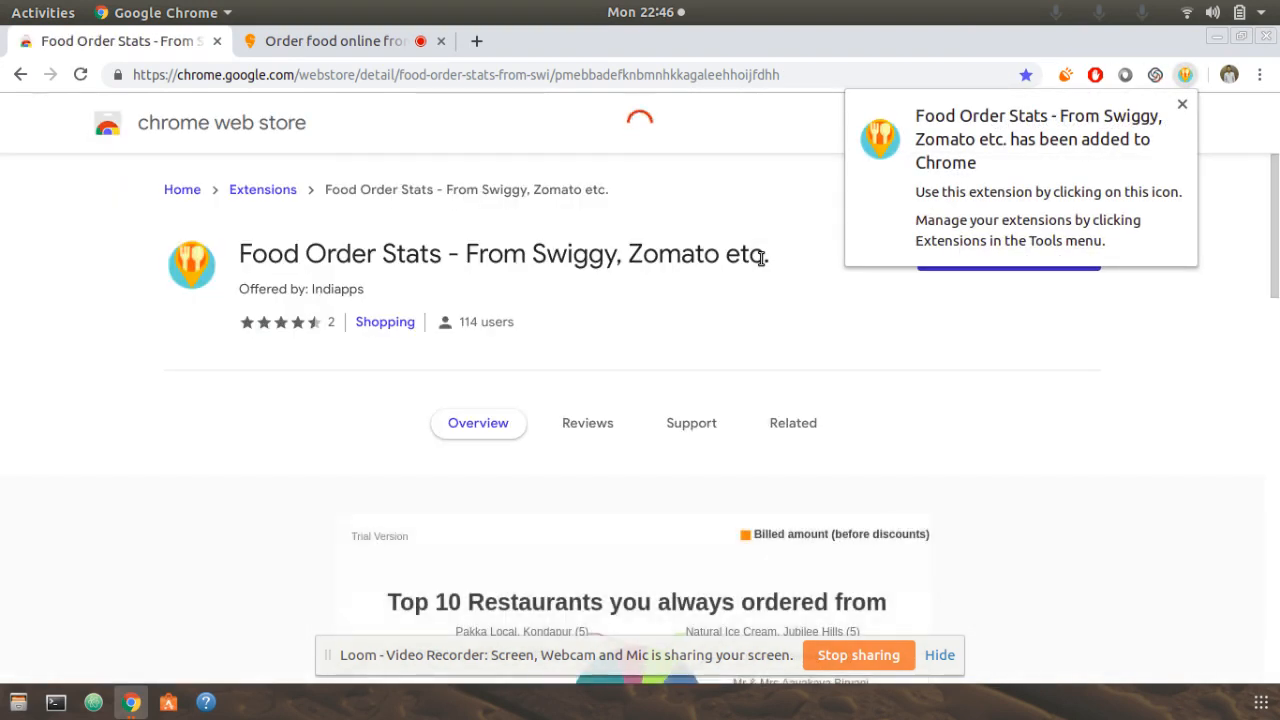
pyautogui.moveTo(336, 40)
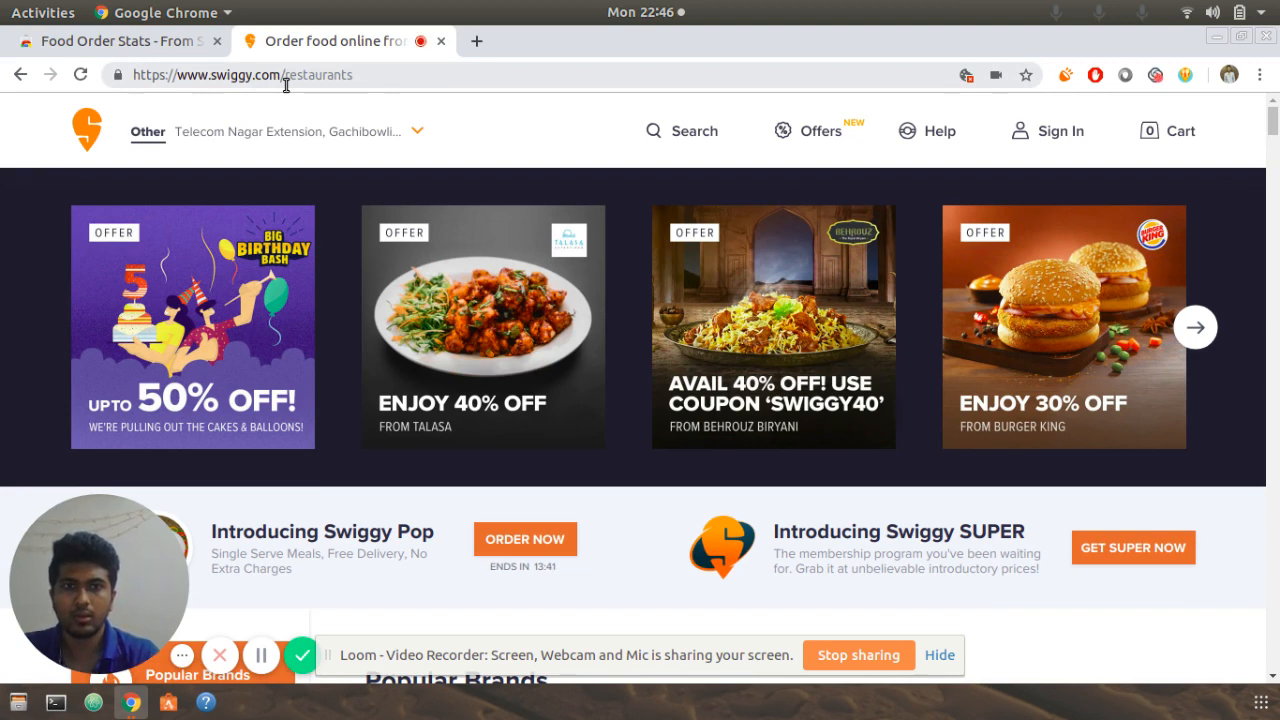
pyautogui.moveTo(1060, 132)
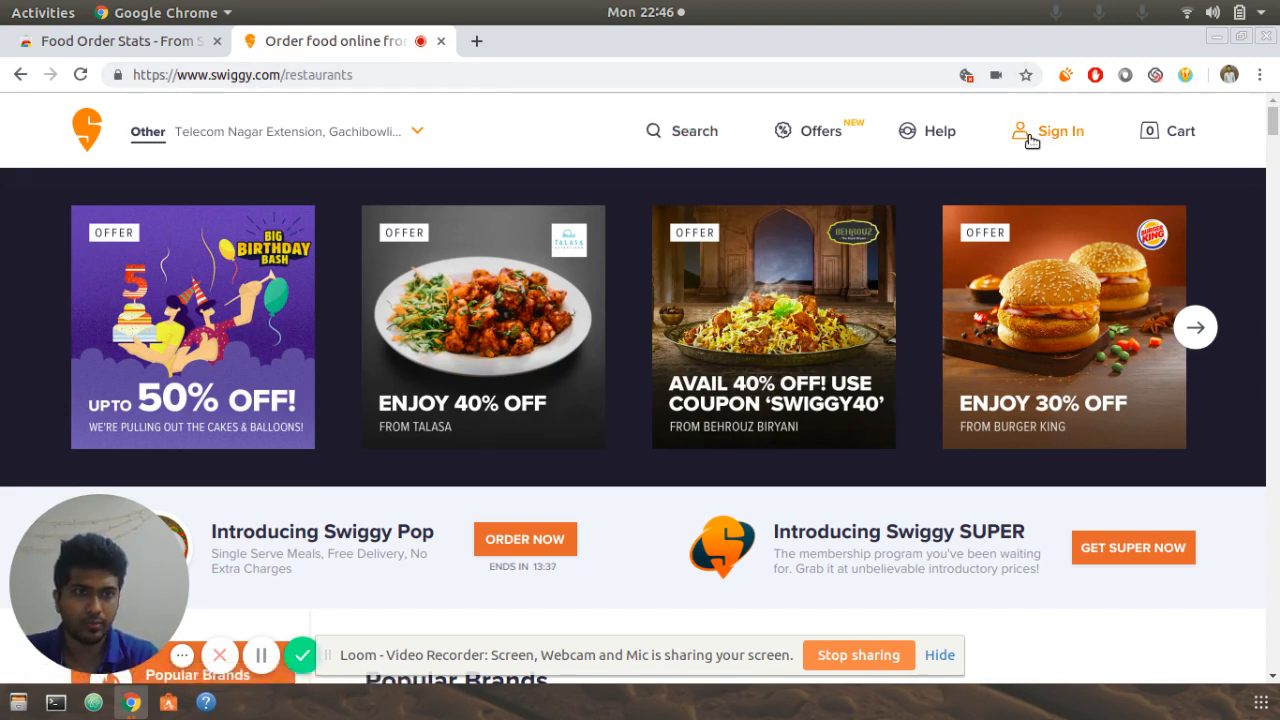
pyautogui.write('8')
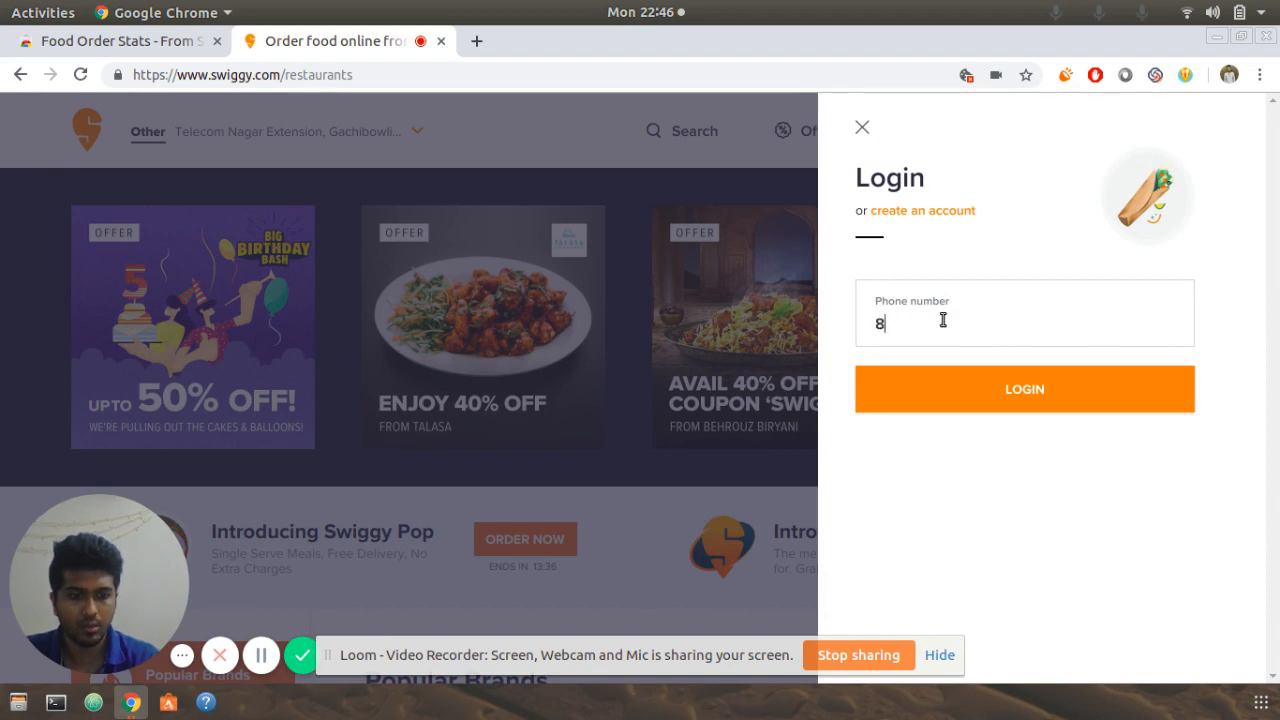
pyautogui.write('220398250')
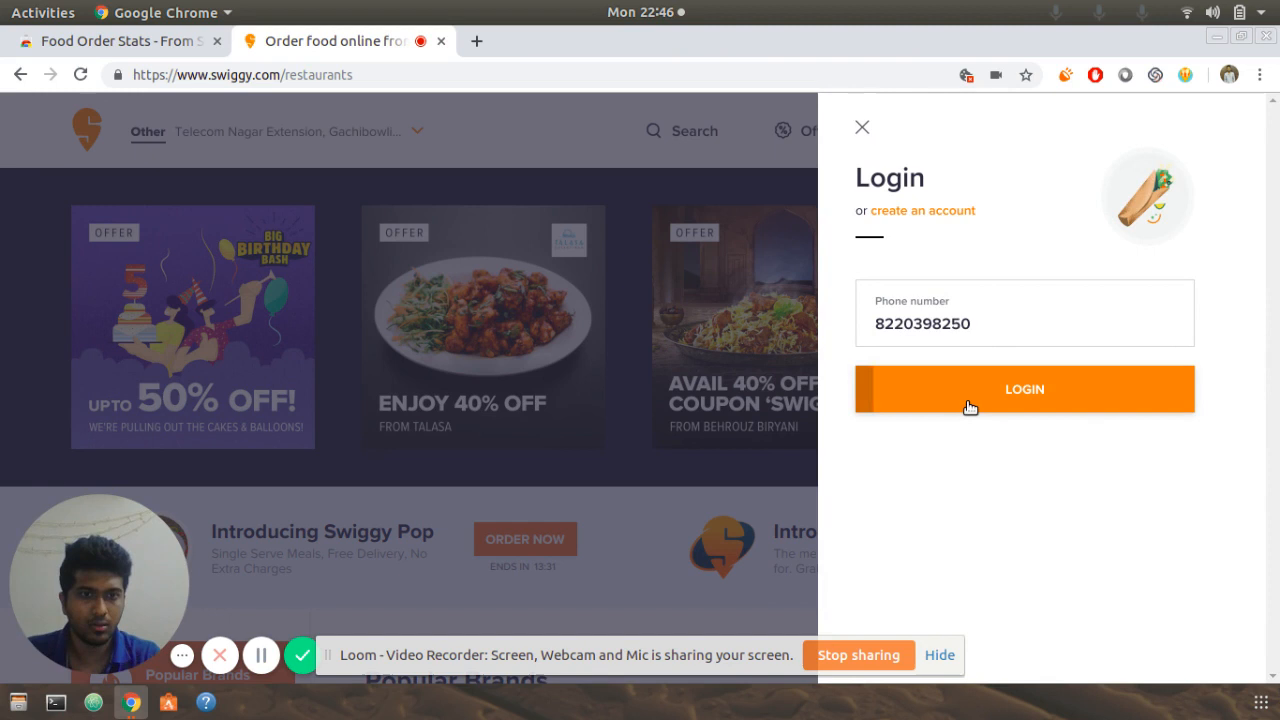
pyautogui.click(1024, 388)
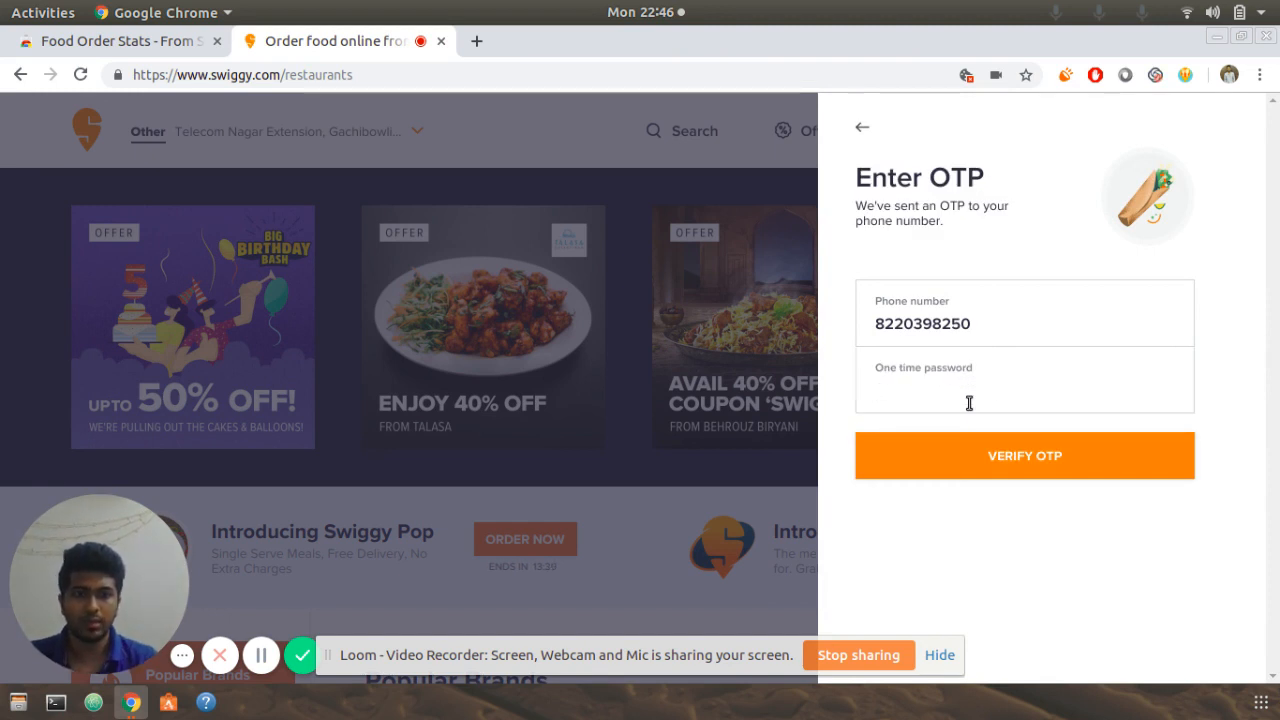
pyautogui.click(1024, 390)
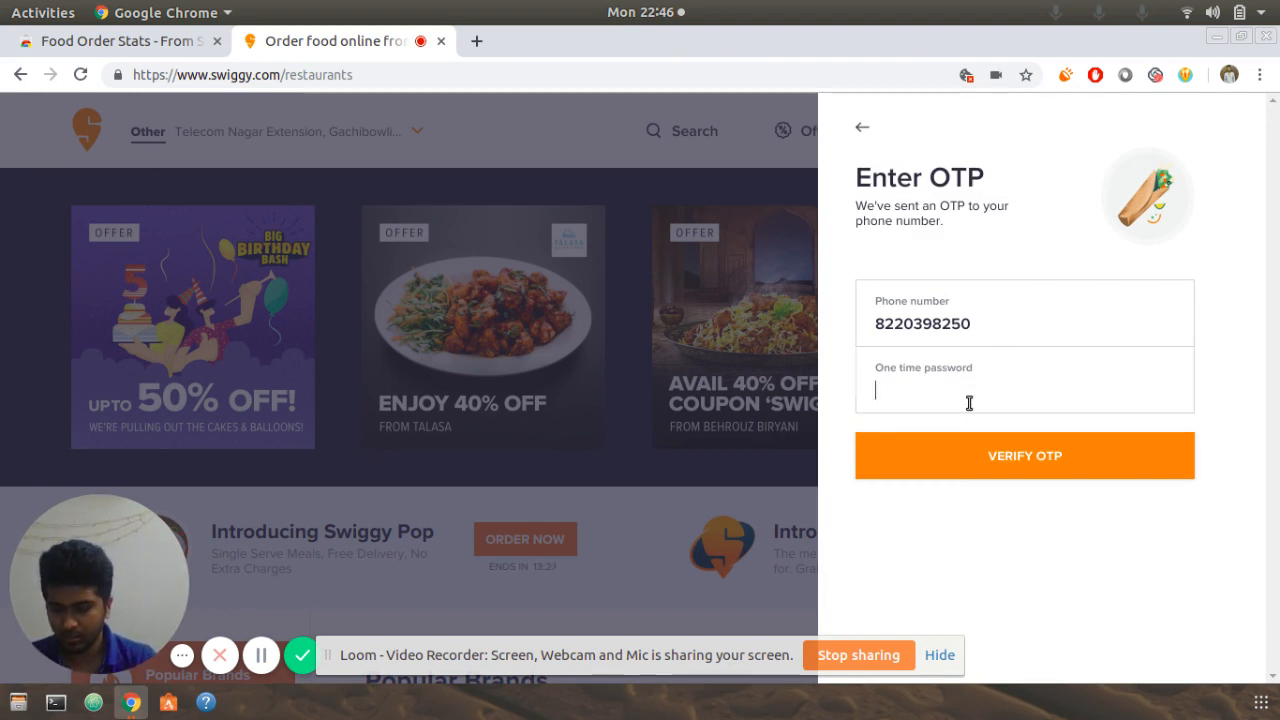
pyautogui.write('11')
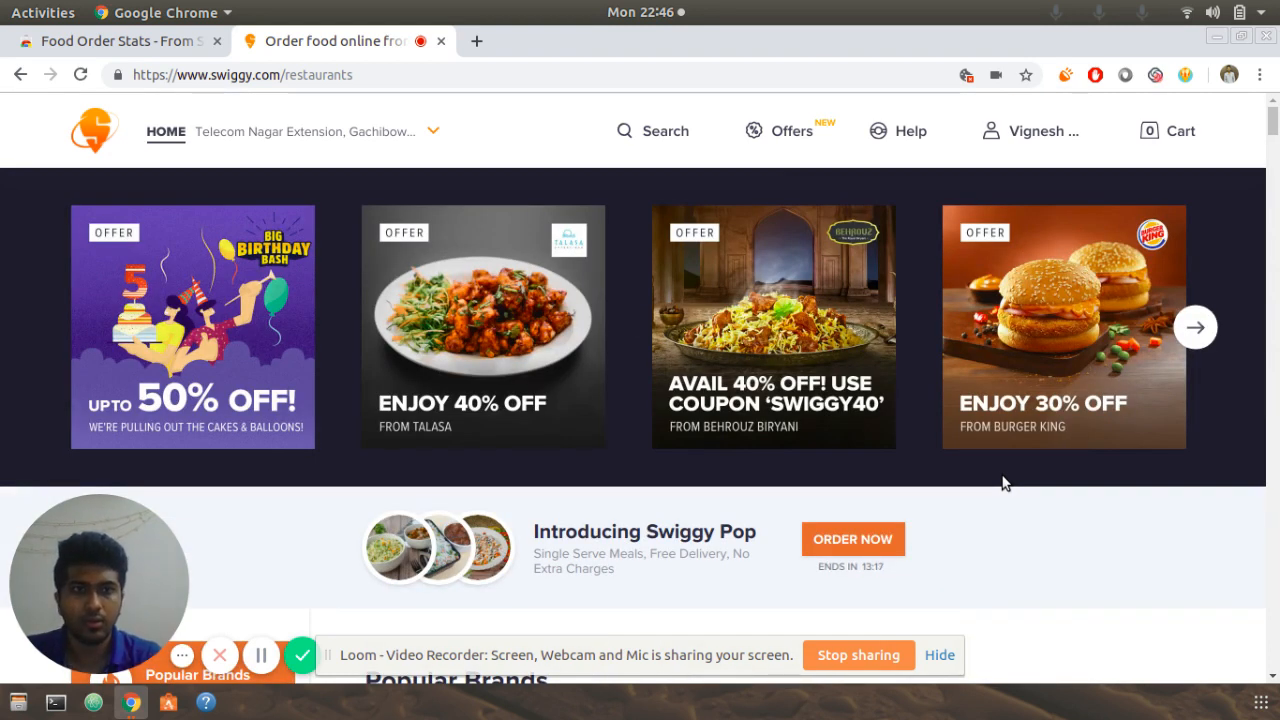
# Go to Orders from the account menu to list past Swiggy orders.
pyautogui.click(1040, 132)
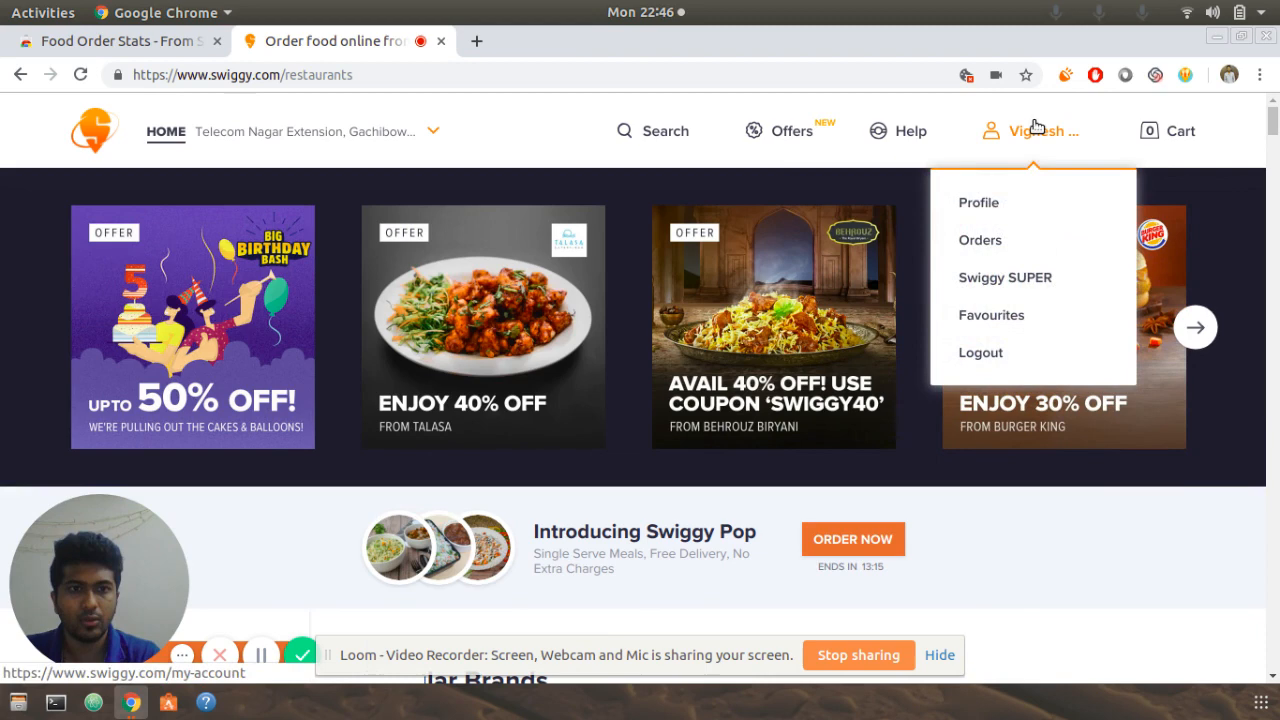
pyautogui.click(980, 240)
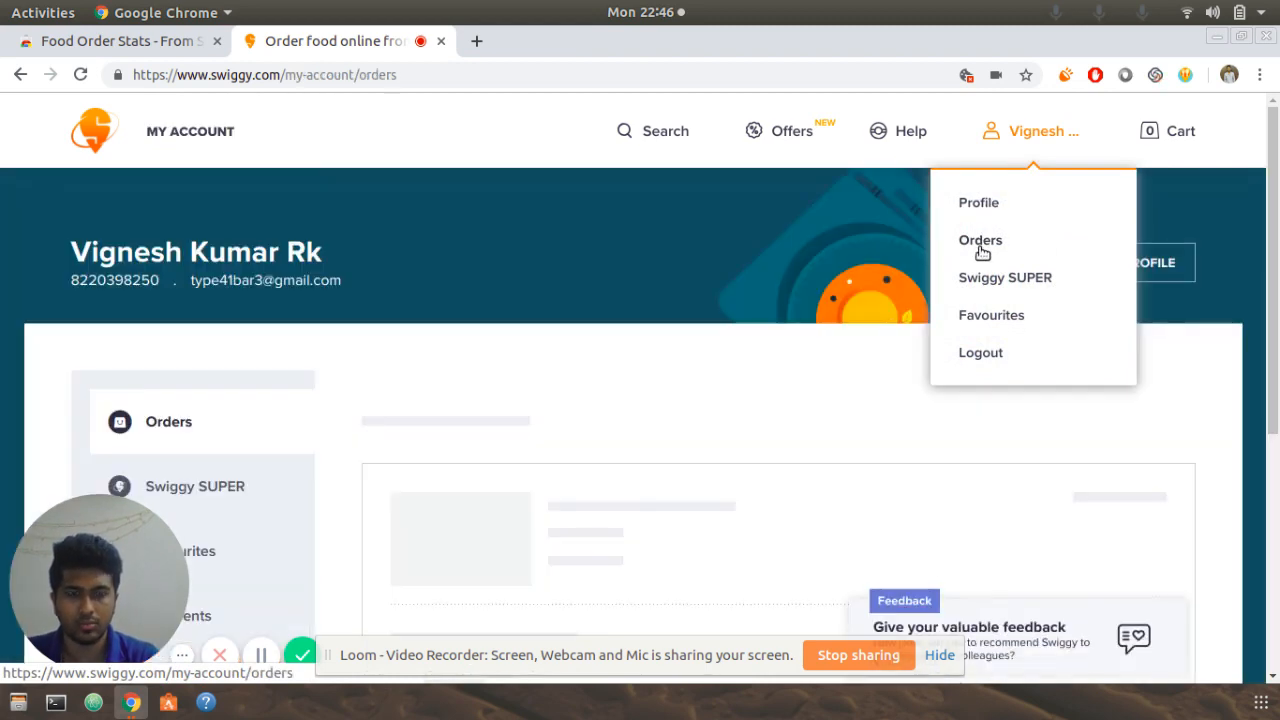
pyautogui.click(980, 240)
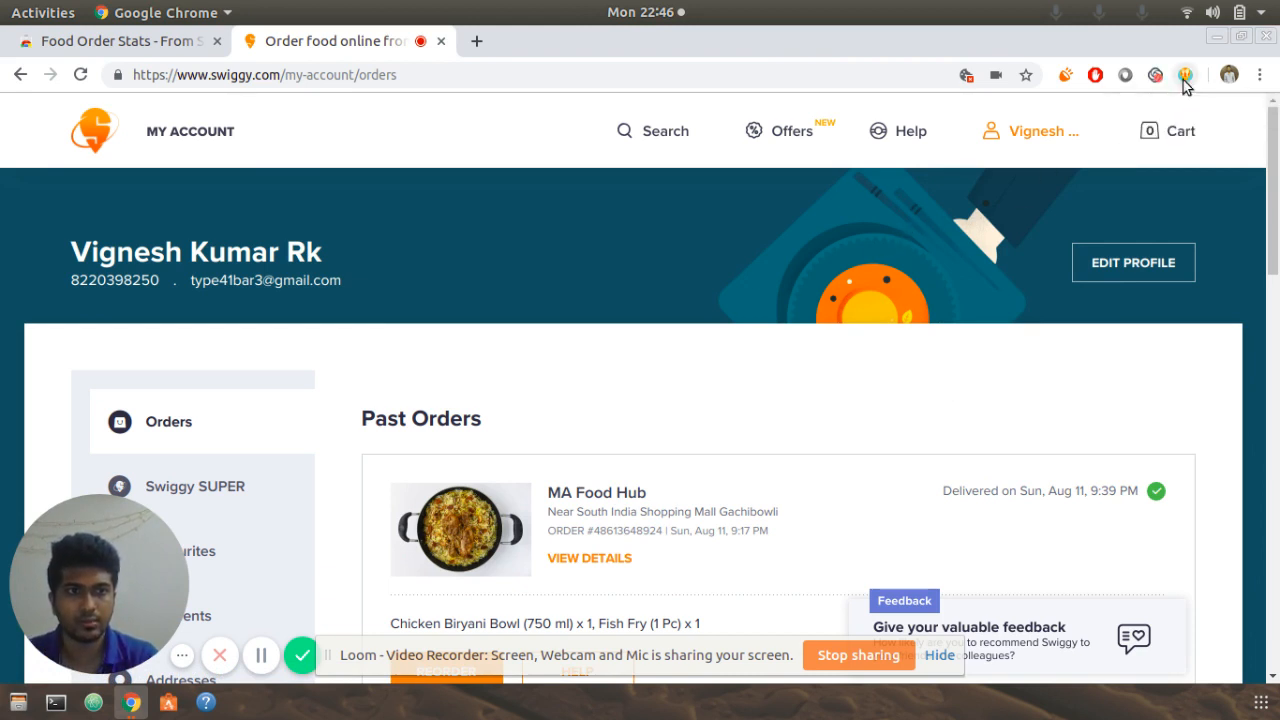
# Reload the orders page and generate the 1 YEAR order statistics report.
pyautogui.click(1184, 76)
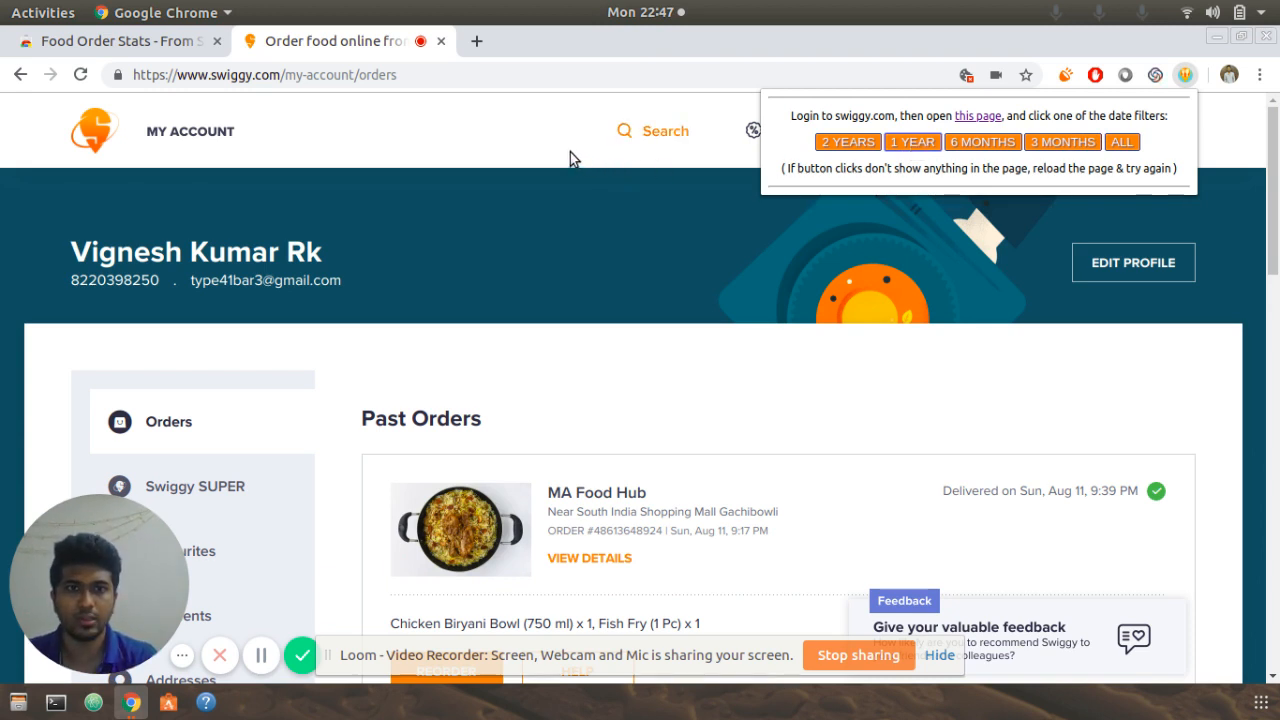
pyautogui.moveTo(80, 74)
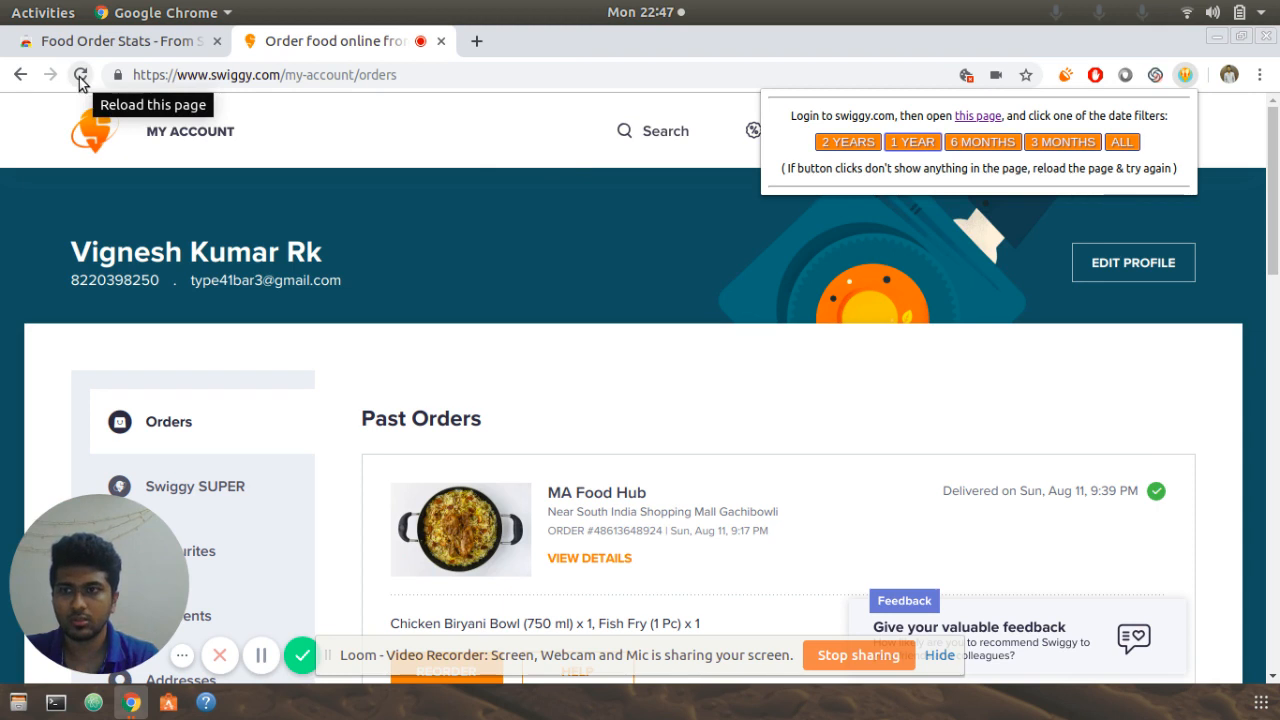
pyautogui.click(80, 74)
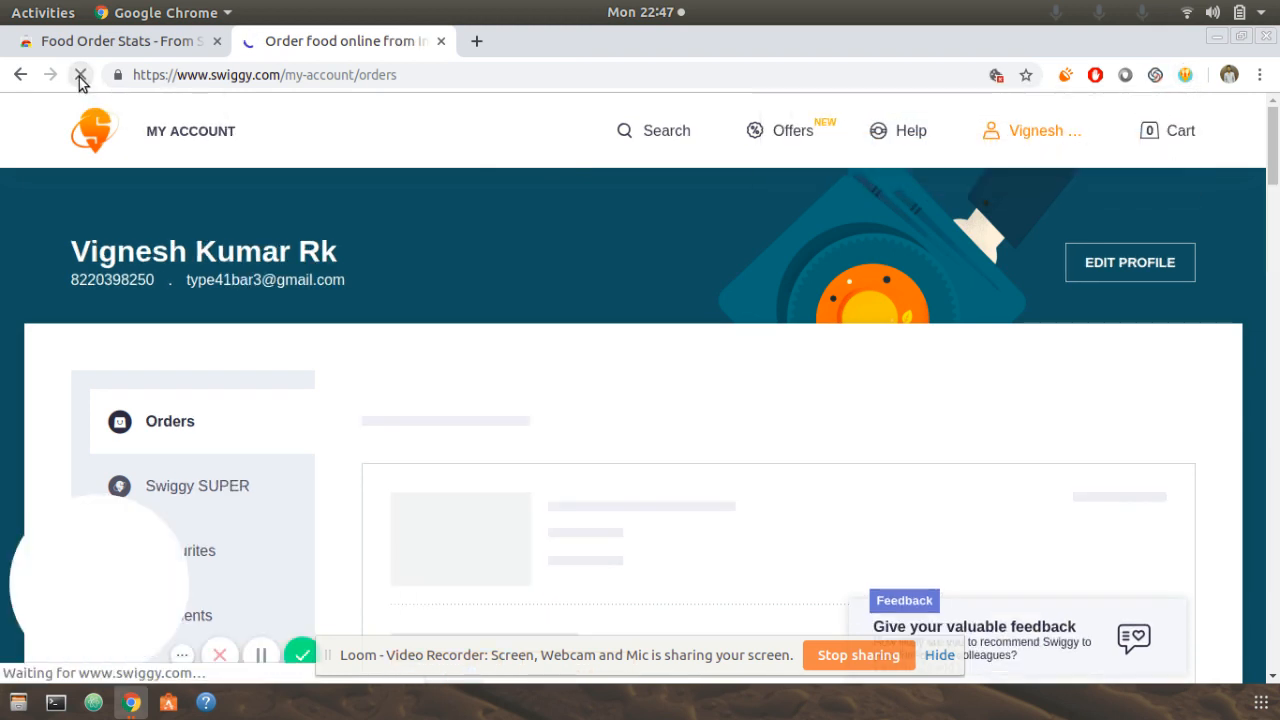
pyautogui.click(80, 74)
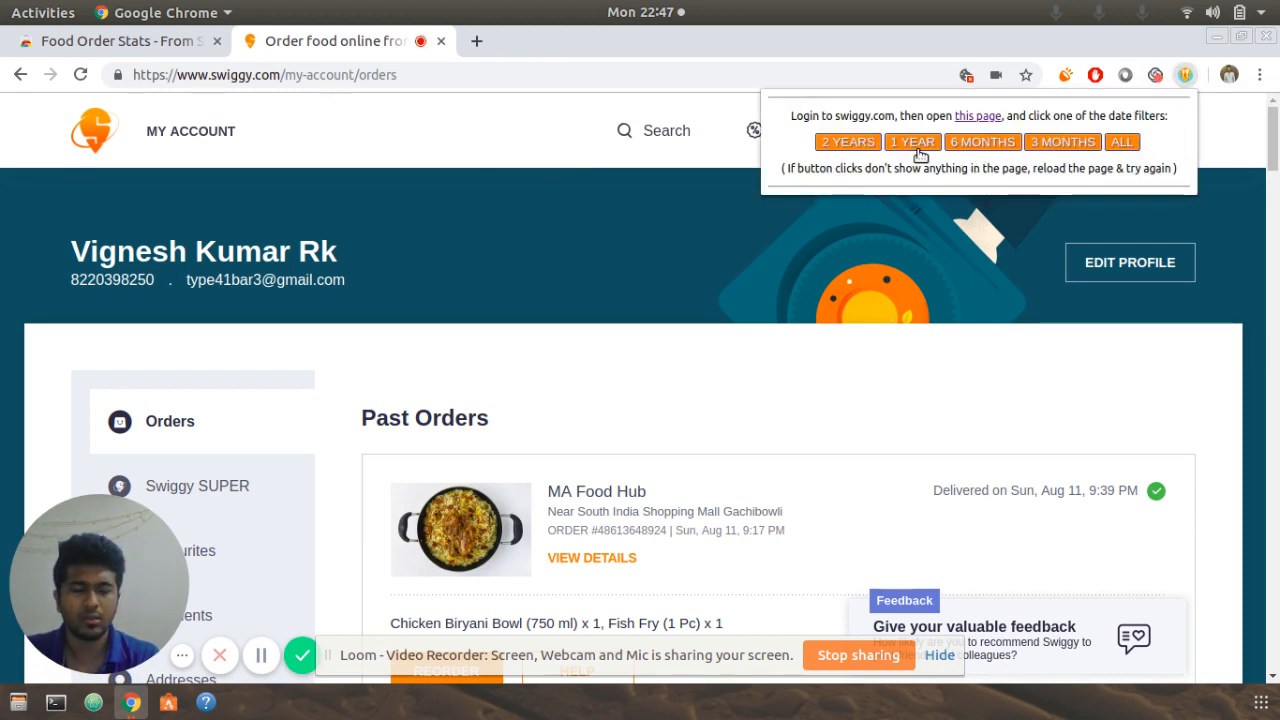
pyautogui.click(912, 140)
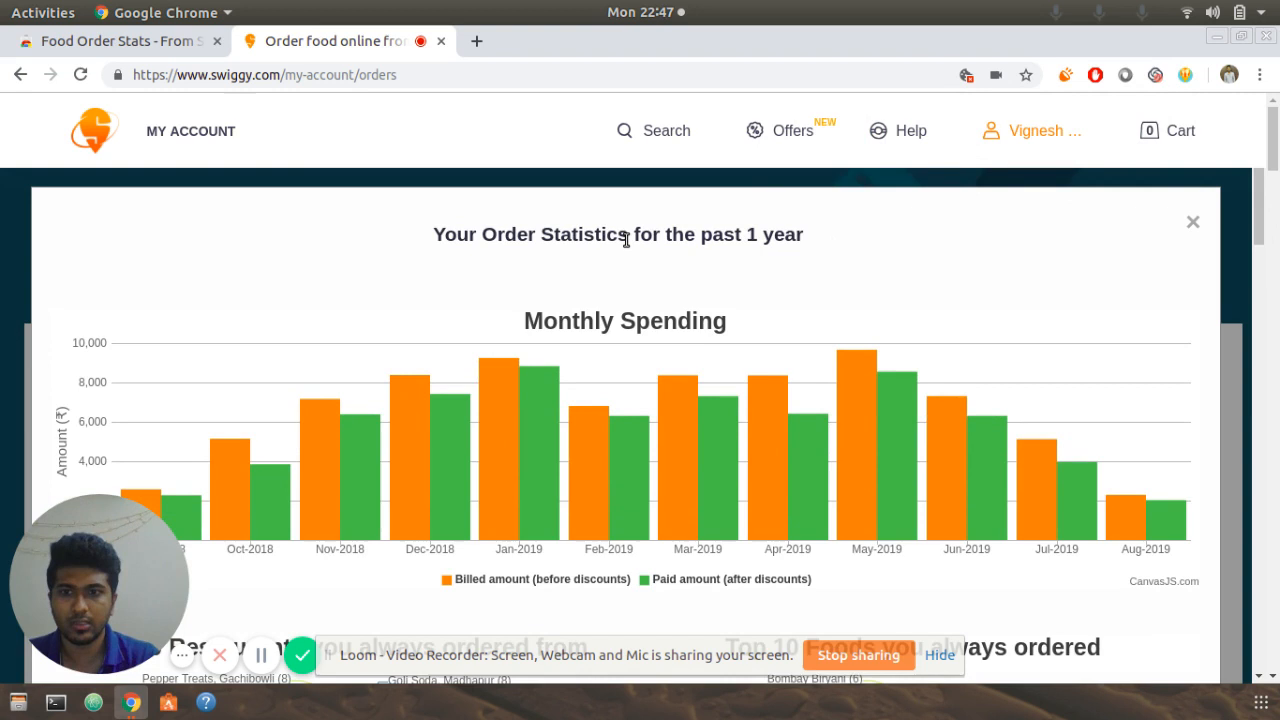
pyautogui.moveTo(572, 264)
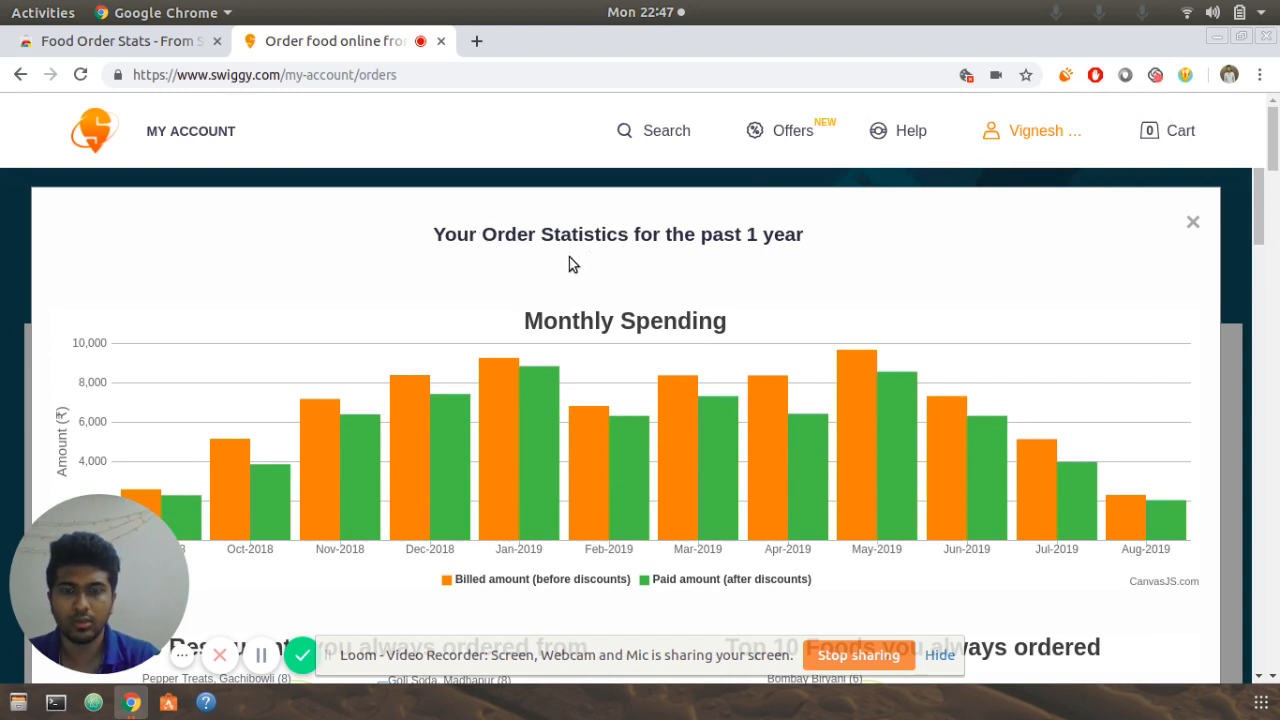
pyautogui.moveTo(728, 264)
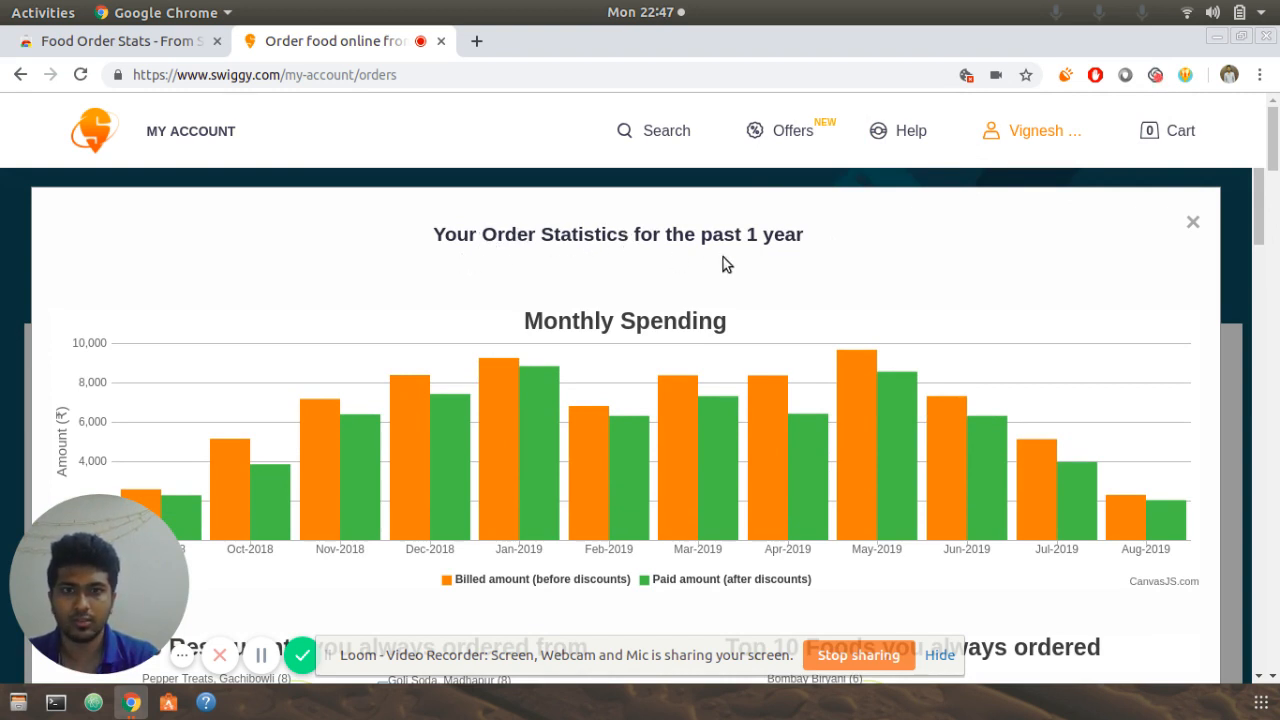
pyautogui.moveTo(644, 284)
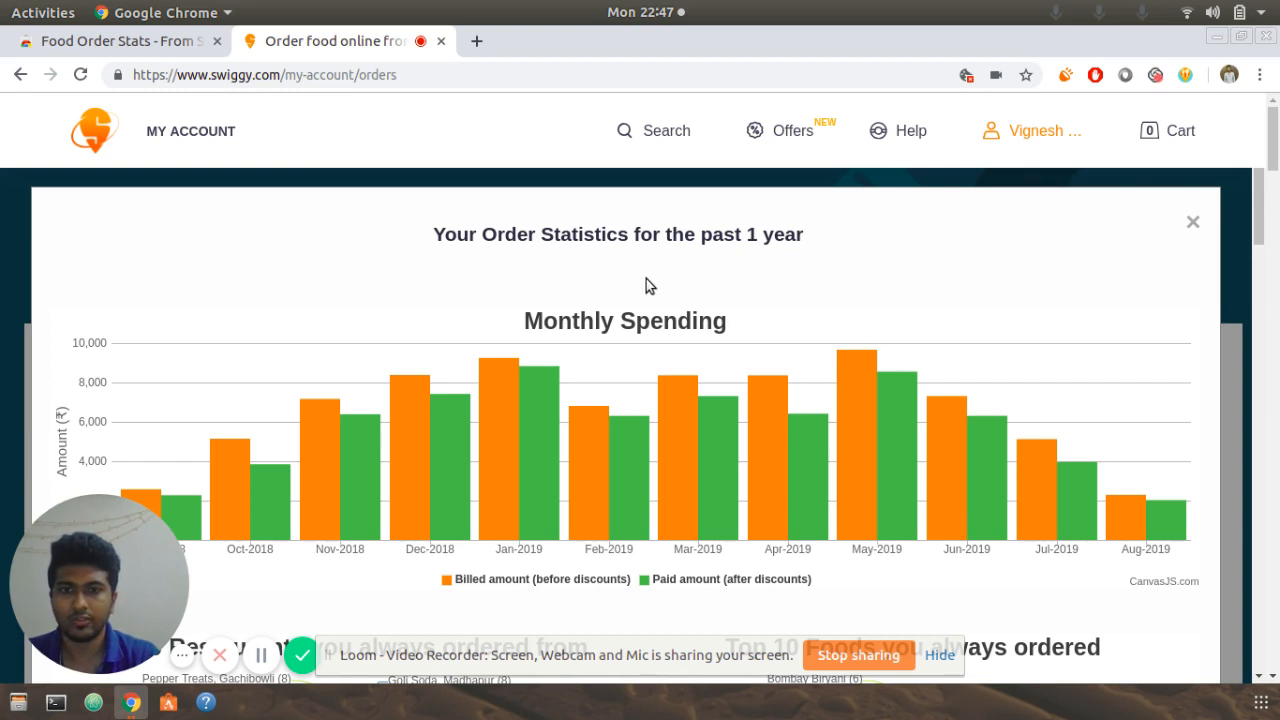
pyautogui.moveTo(540, 428)
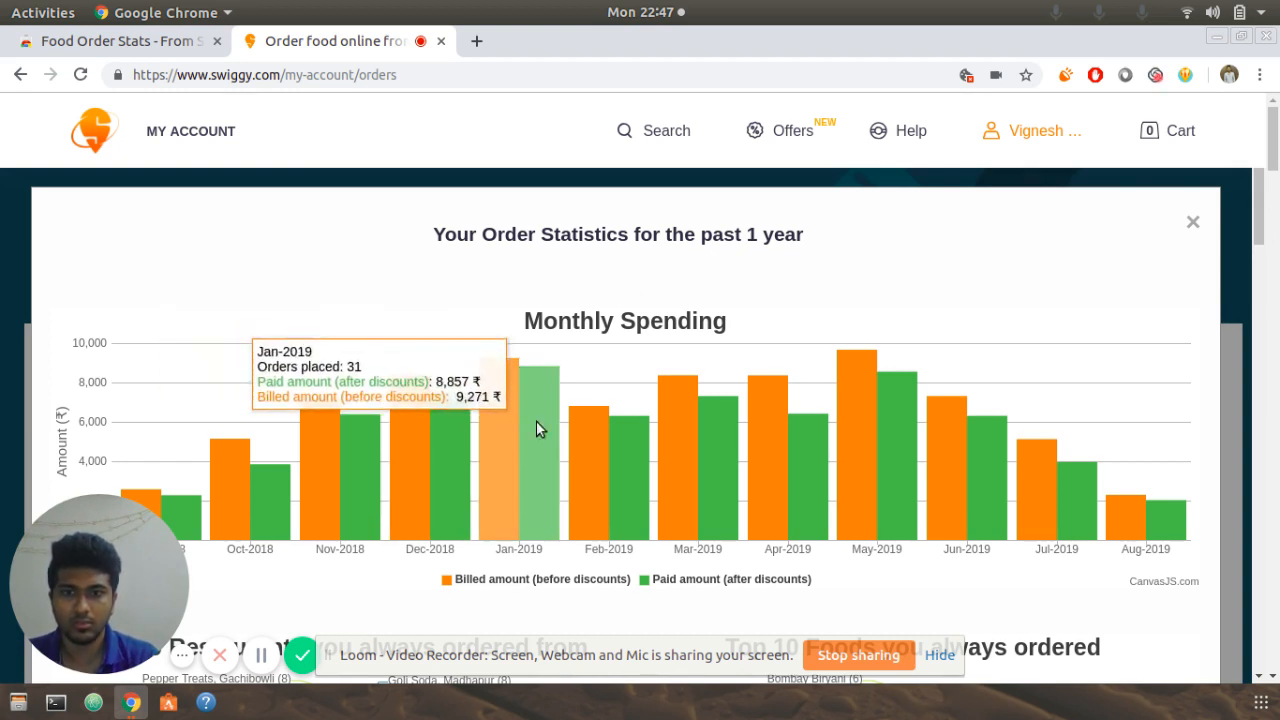
pyautogui.moveTo(1038, 250)
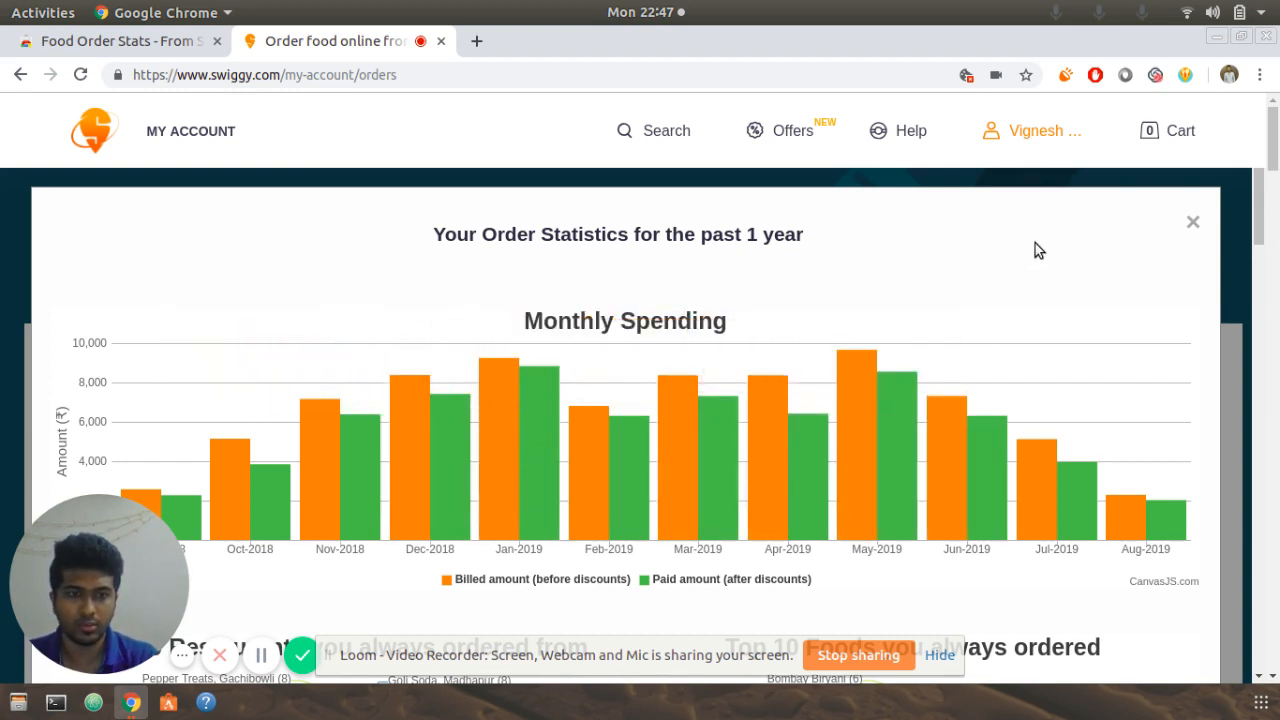
pyautogui.moveTo(1052, 332)
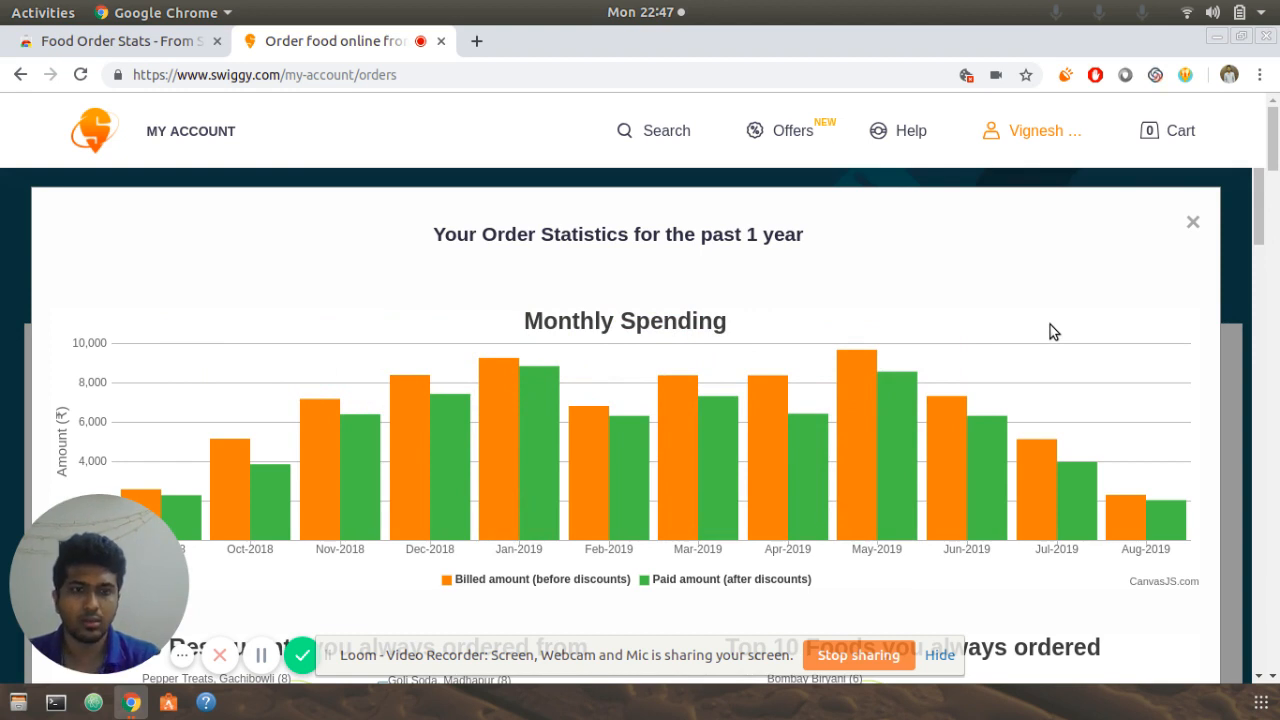
pyautogui.moveTo(966, 400)
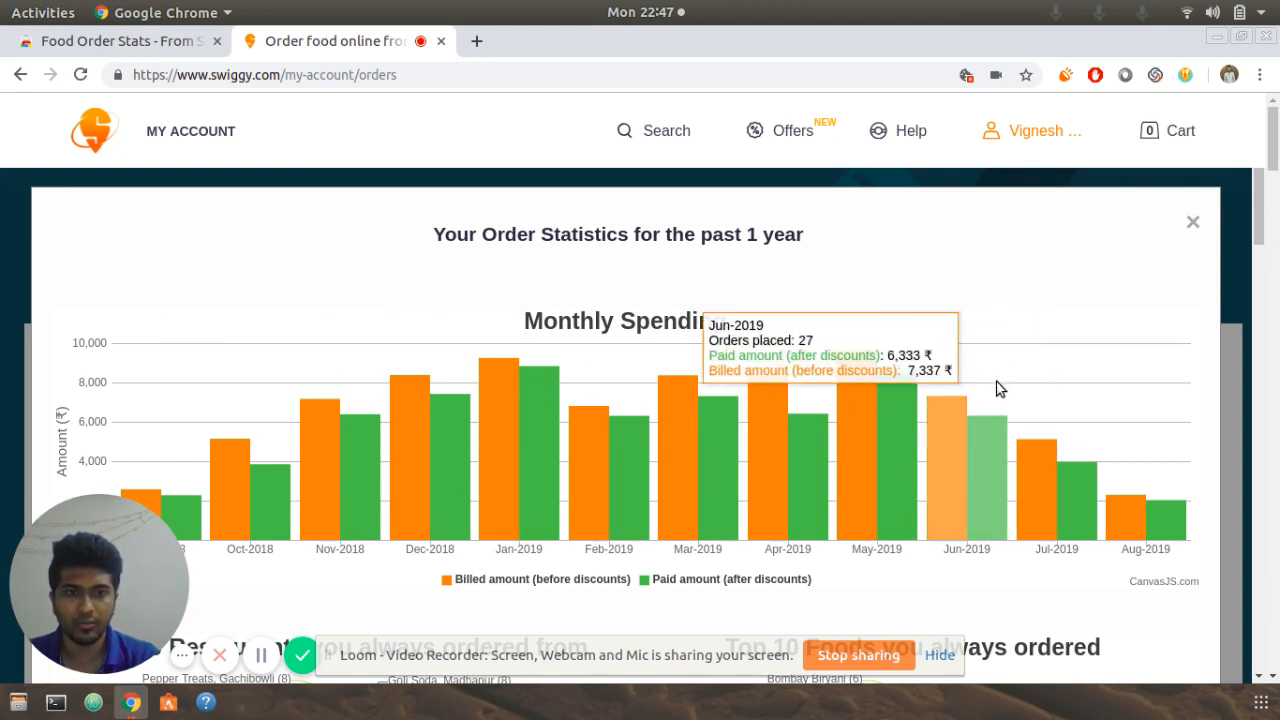
pyautogui.moveTo(1032, 316)
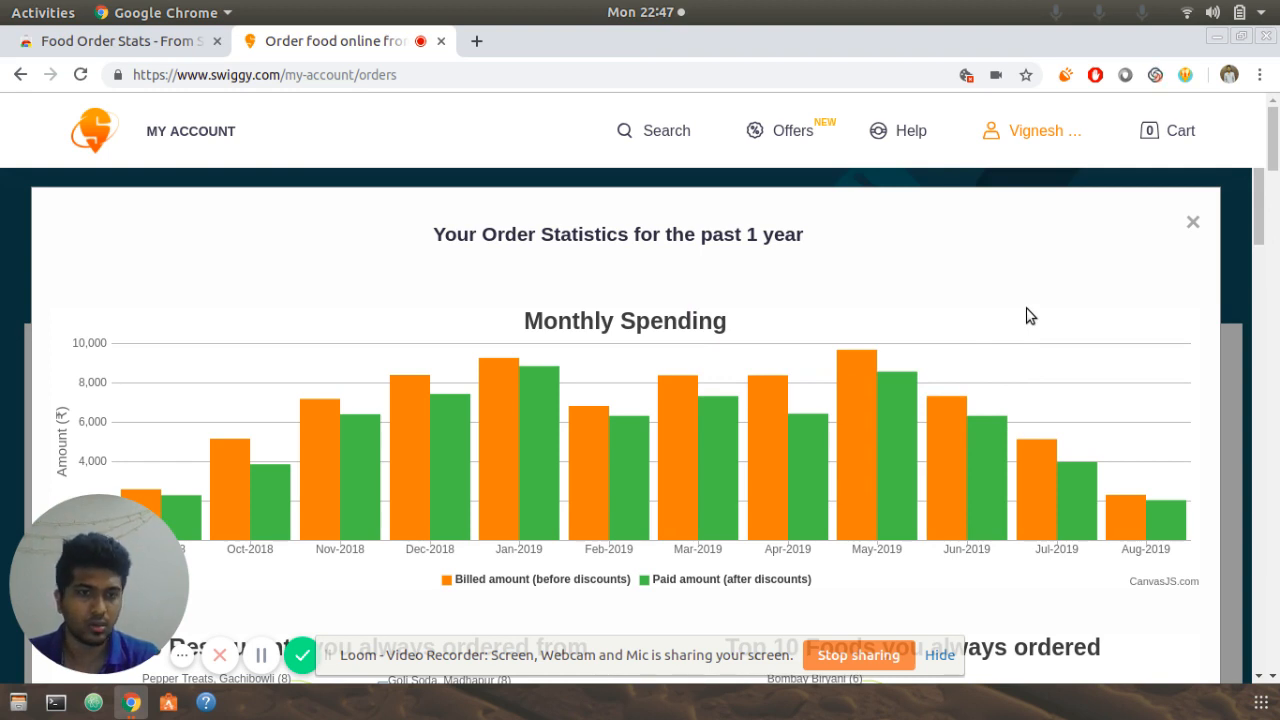
pyautogui.moveTo(966, 410)
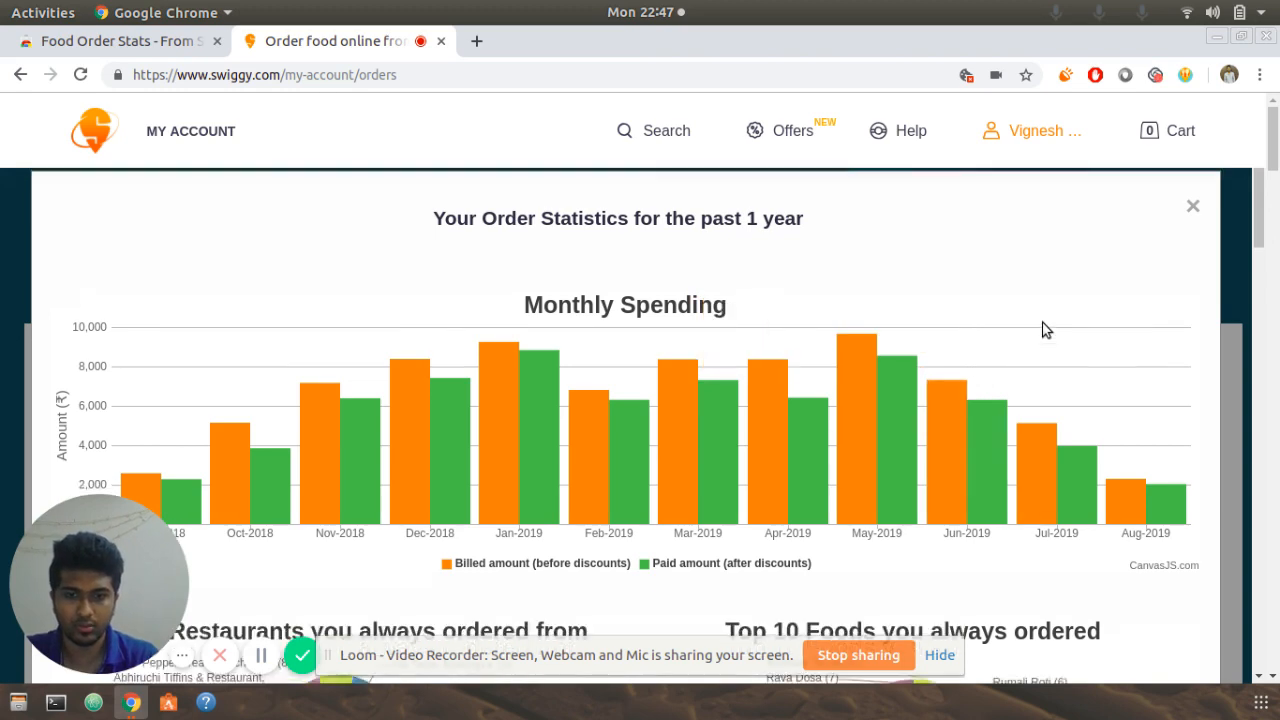
pyautogui.scroll(-3)
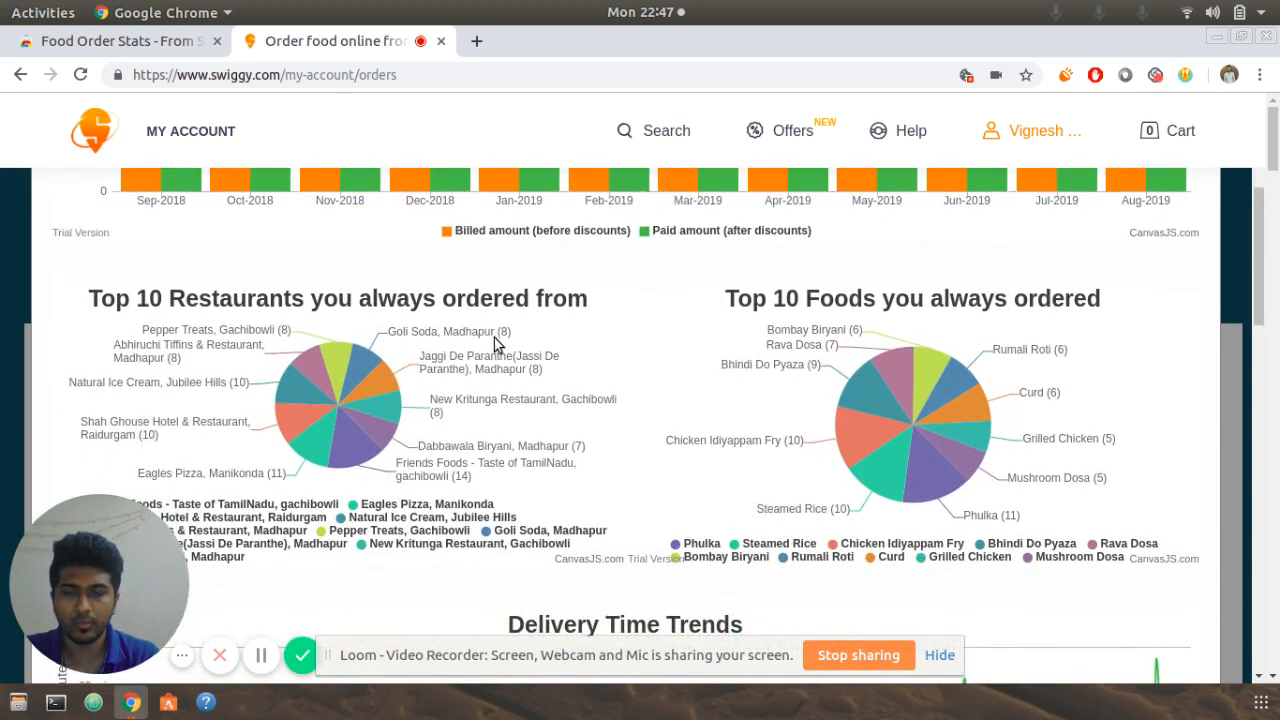
pyautogui.moveTo(656, 374)
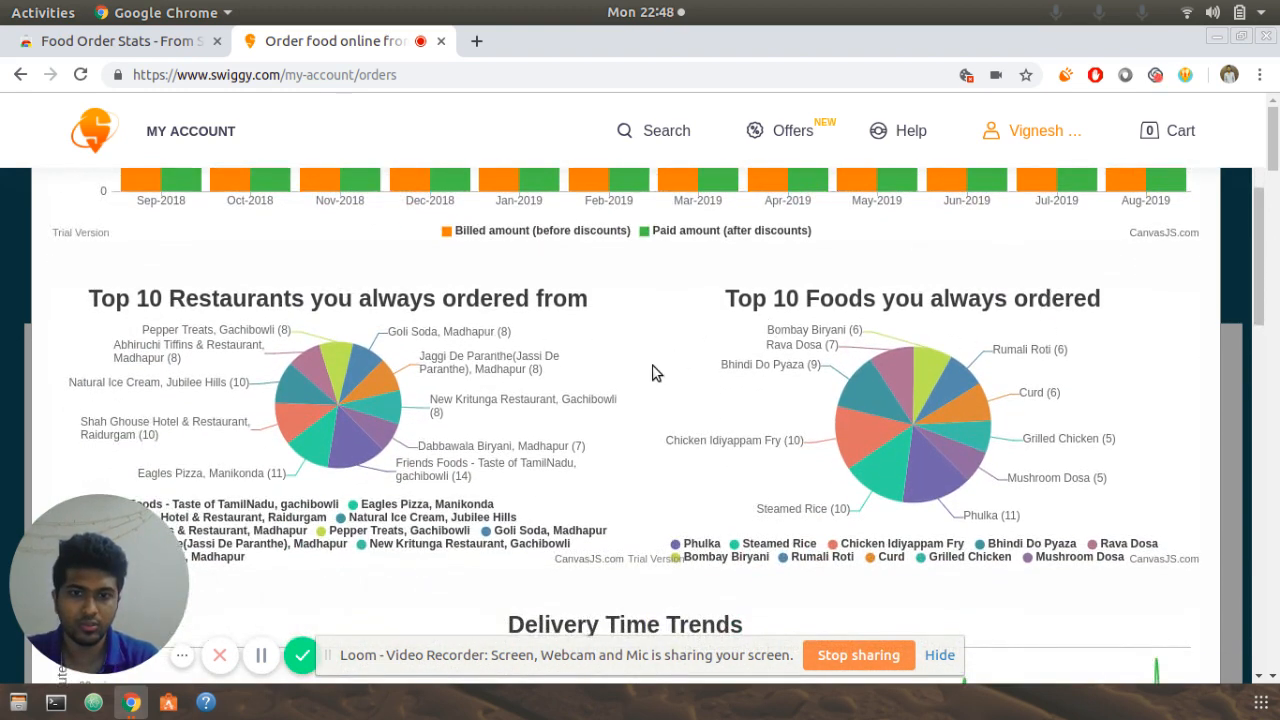
pyautogui.scroll(-3)
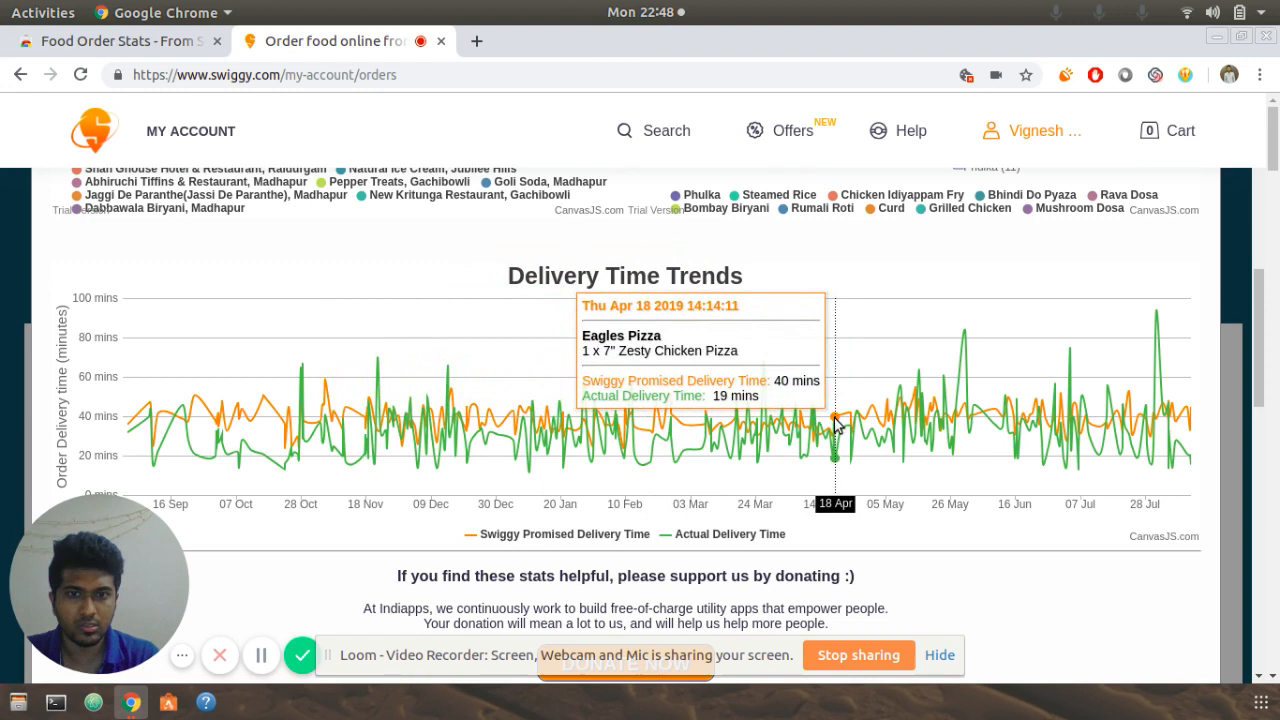
pyautogui.moveTo(812, 420)
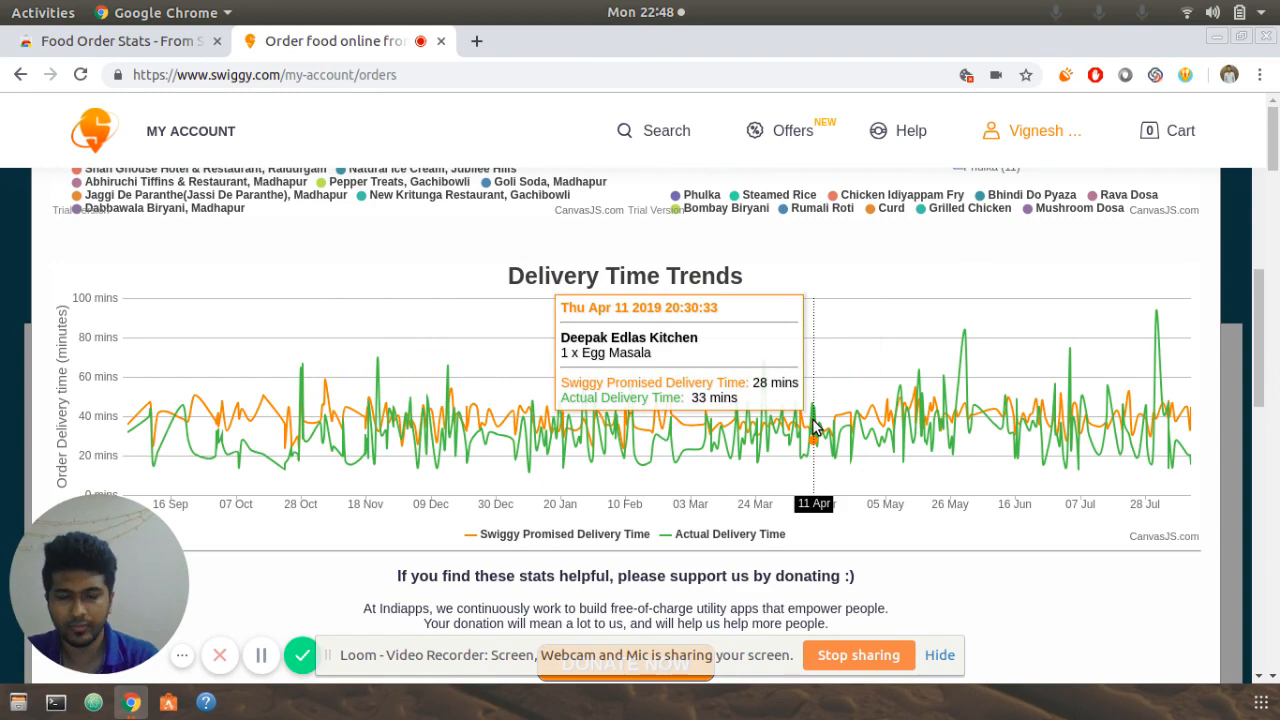
pyautogui.moveTo(904, 404)
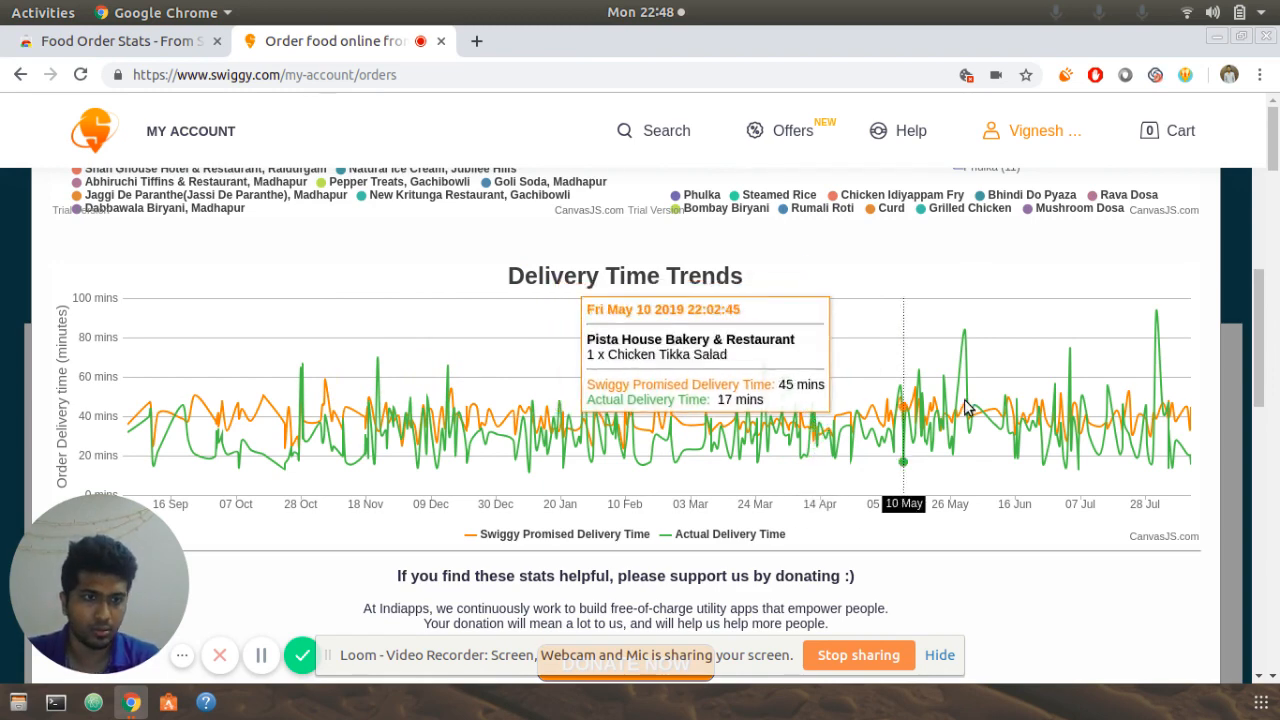
pyautogui.moveTo(1156, 376)
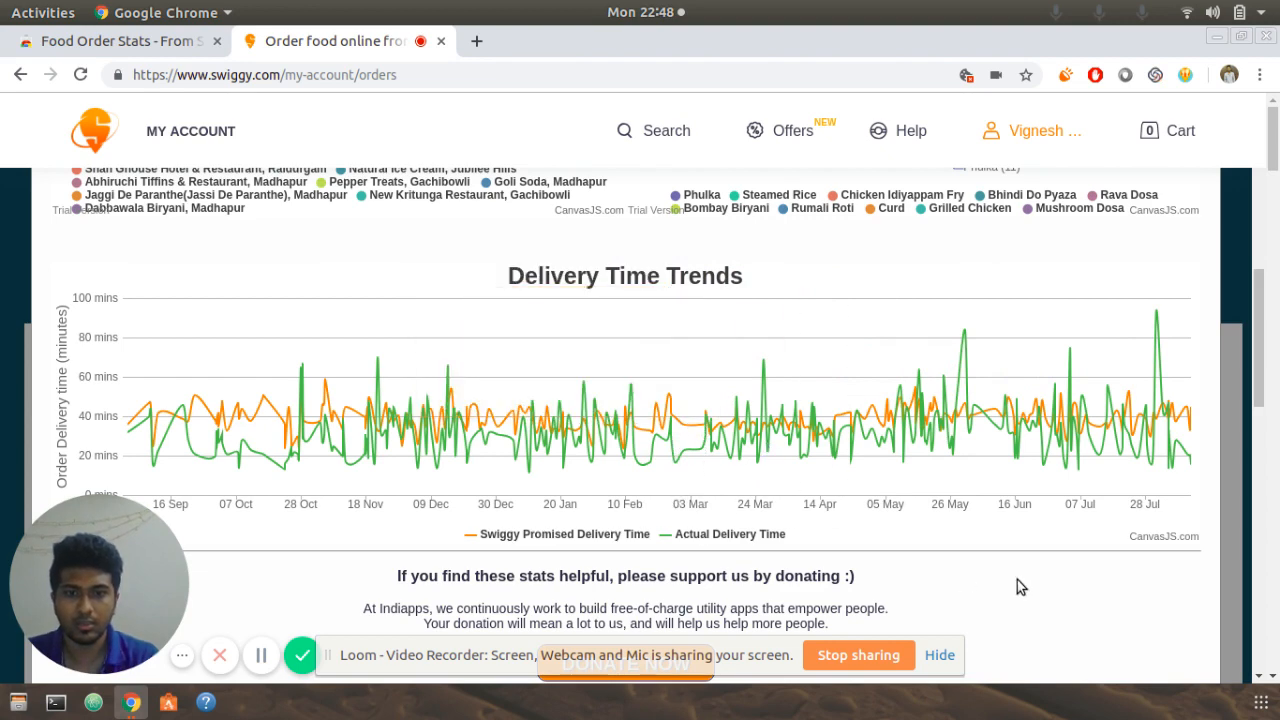
# Scroll to the on-time vs late orders bar and fastest/slowest order tables.
pyautogui.scroll(-3)
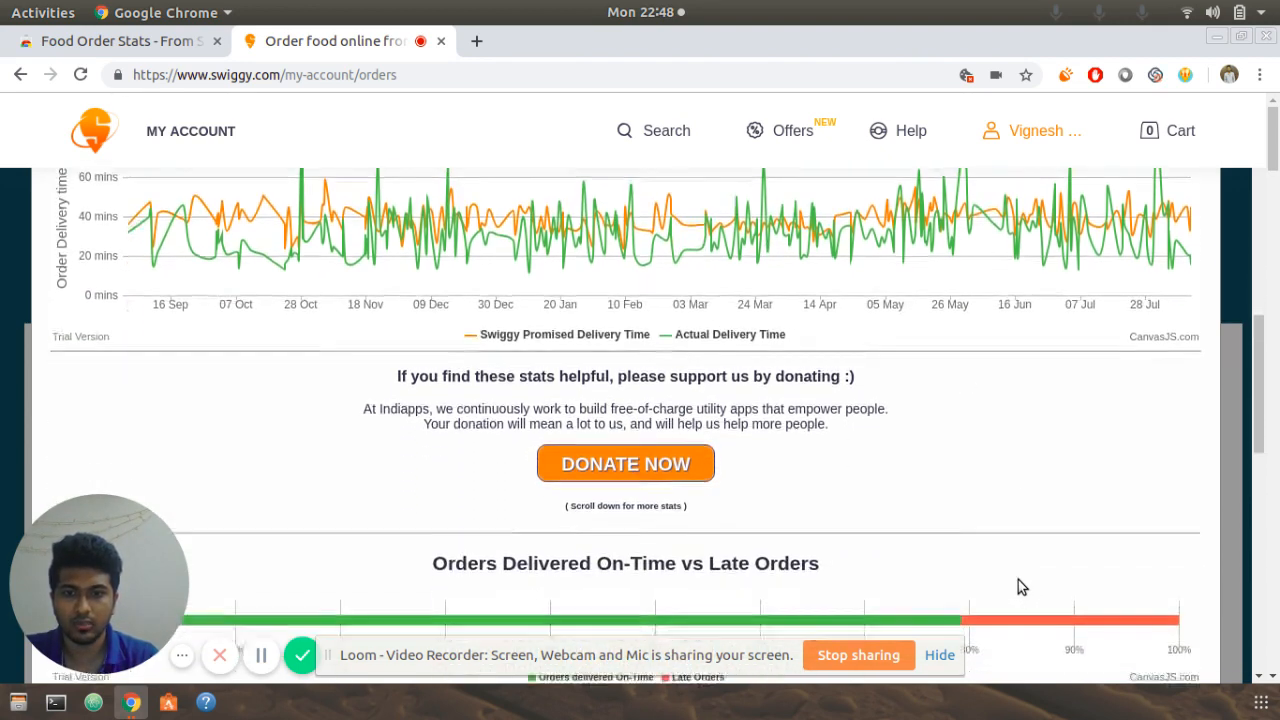
pyautogui.scroll(-3)
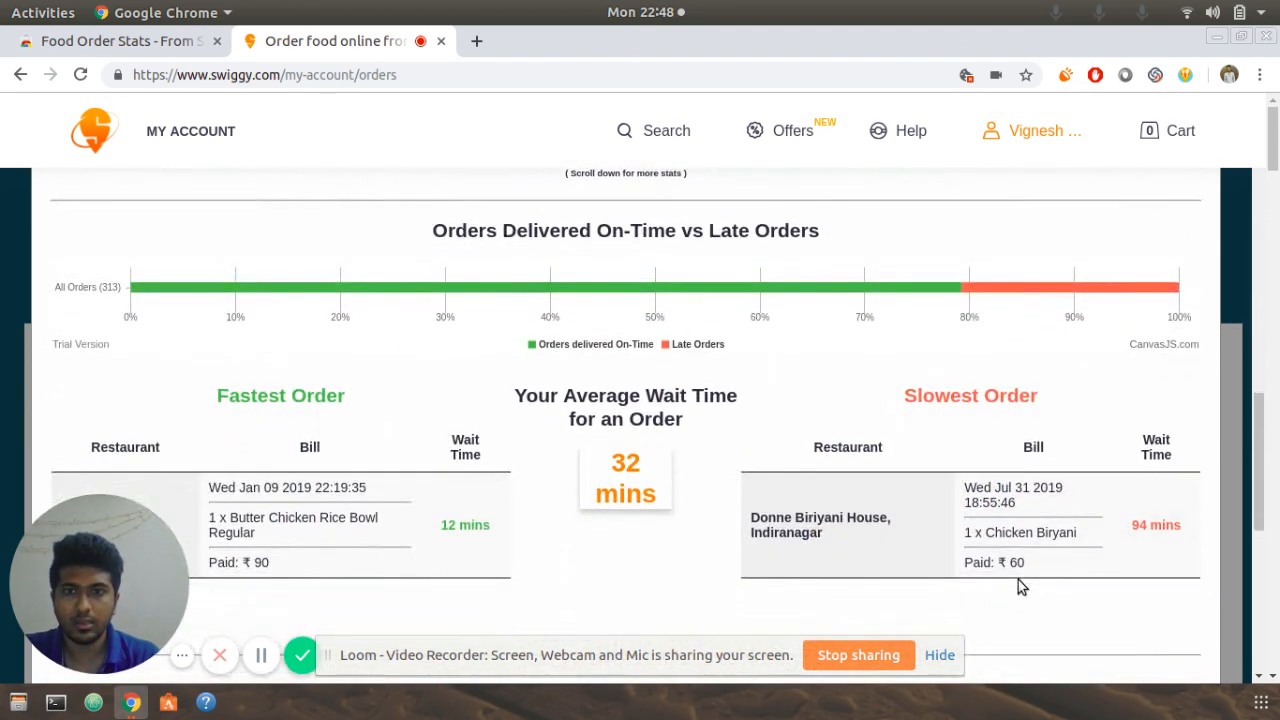
pyautogui.scroll(-3)
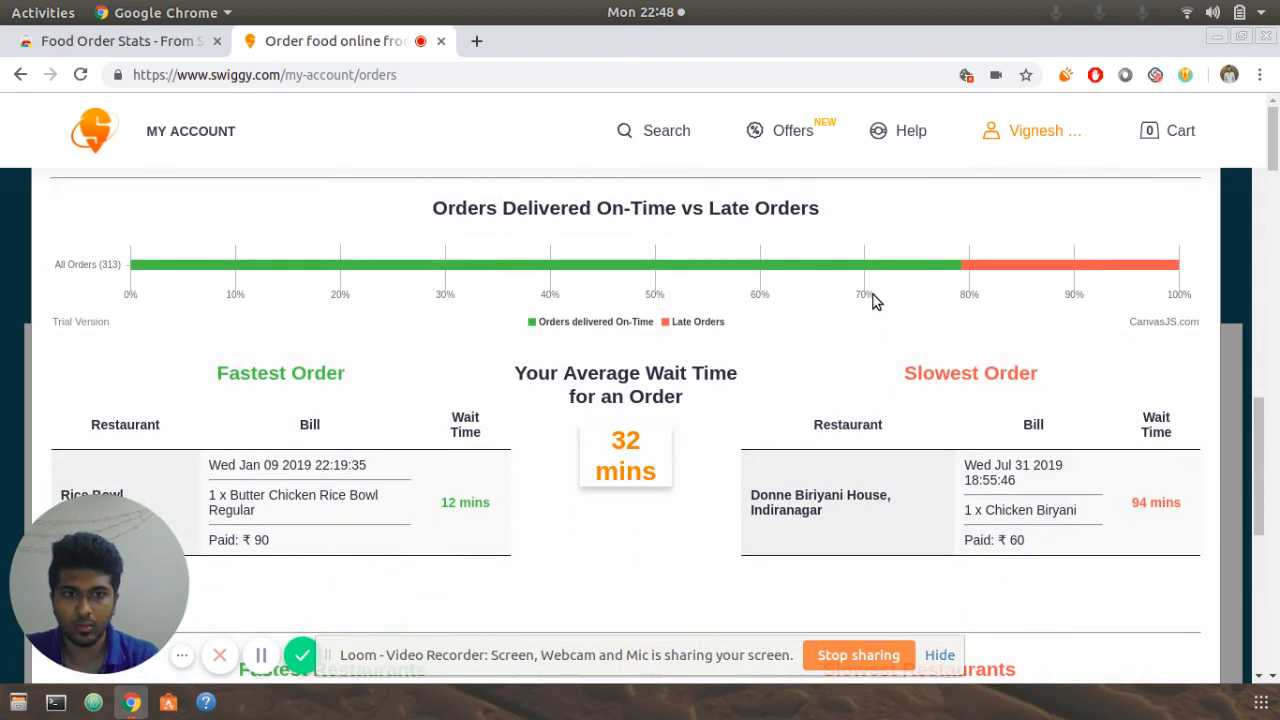
pyautogui.moveTo(876, 264)
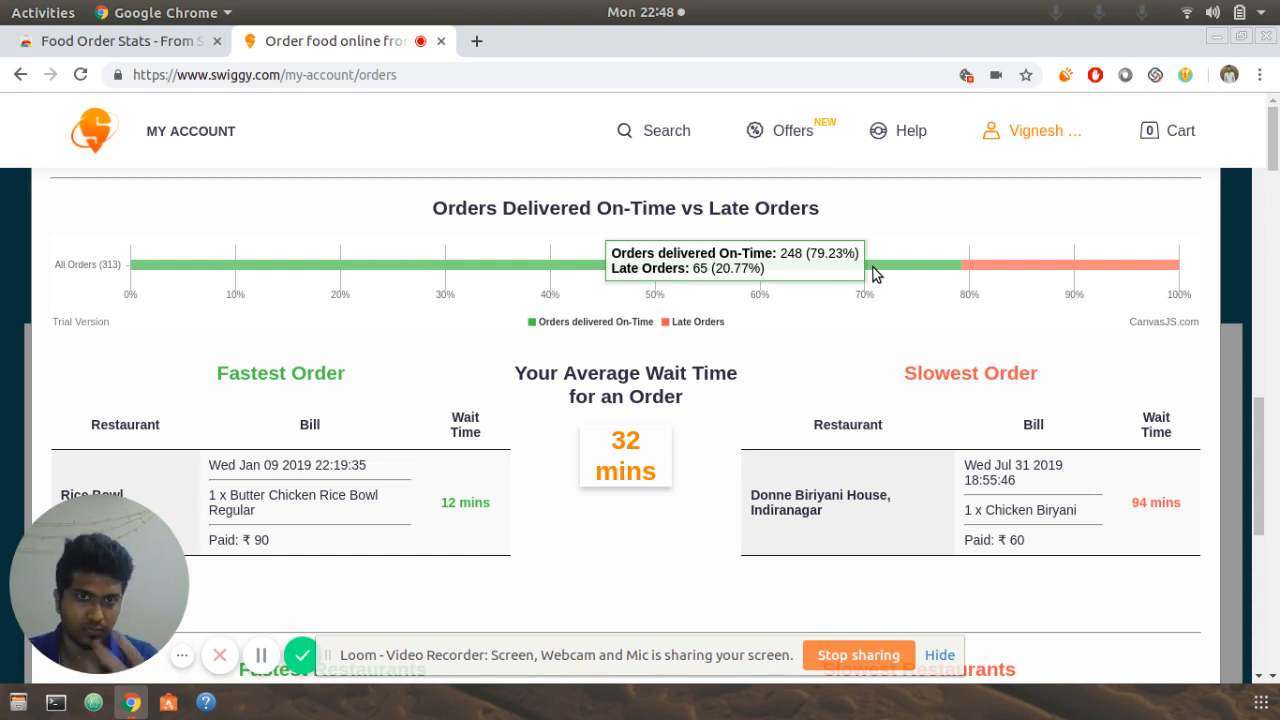
pyautogui.scroll(-3)
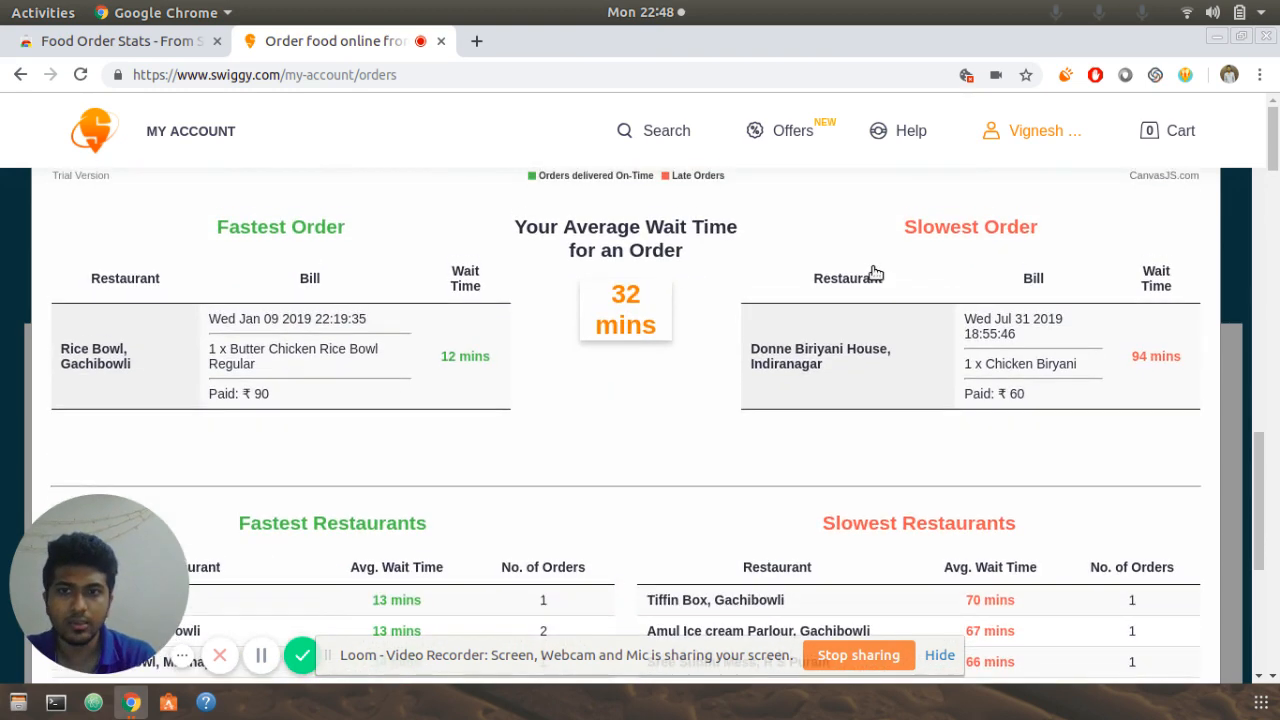
pyautogui.moveTo(228, 234)
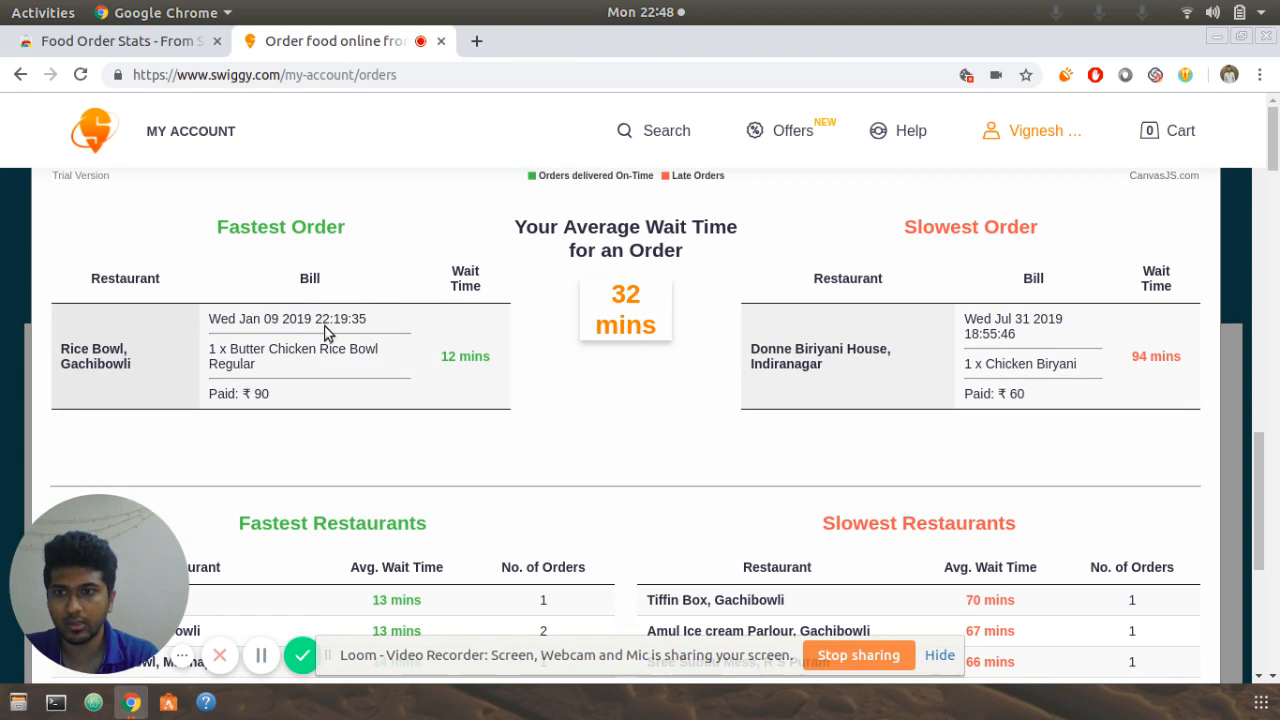
pyautogui.moveTo(324, 356)
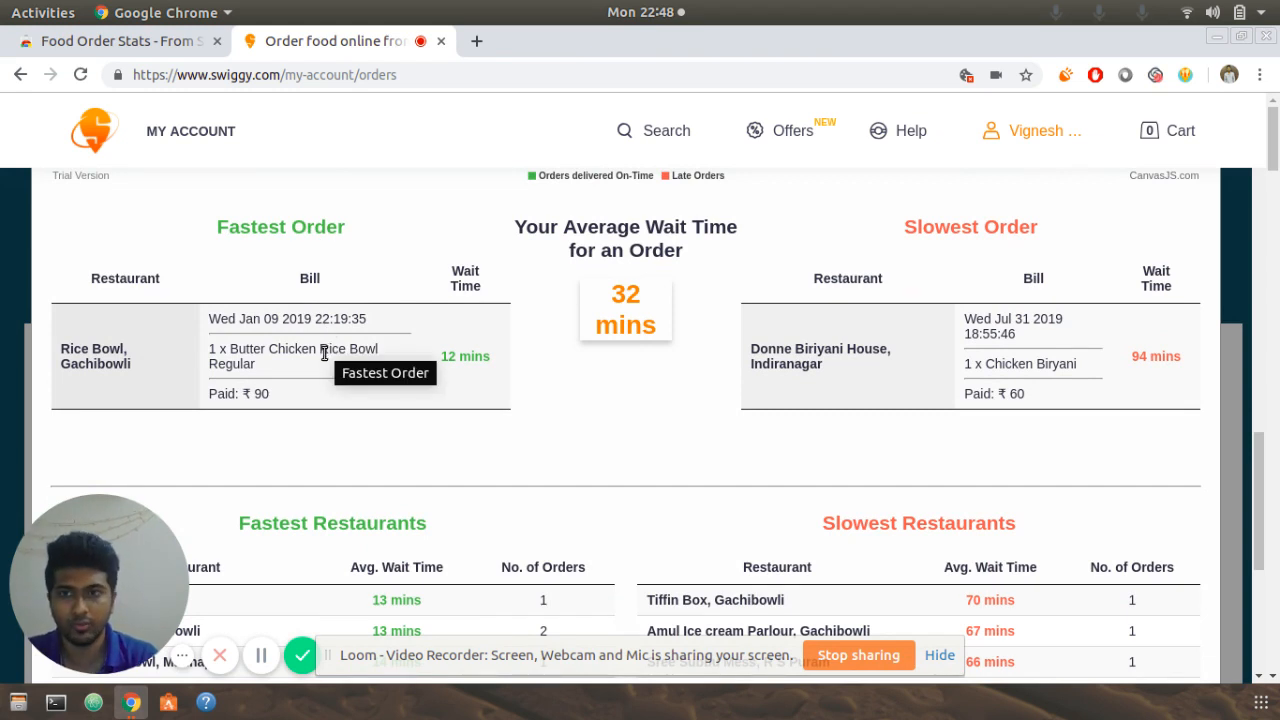
pyautogui.moveTo(970, 232)
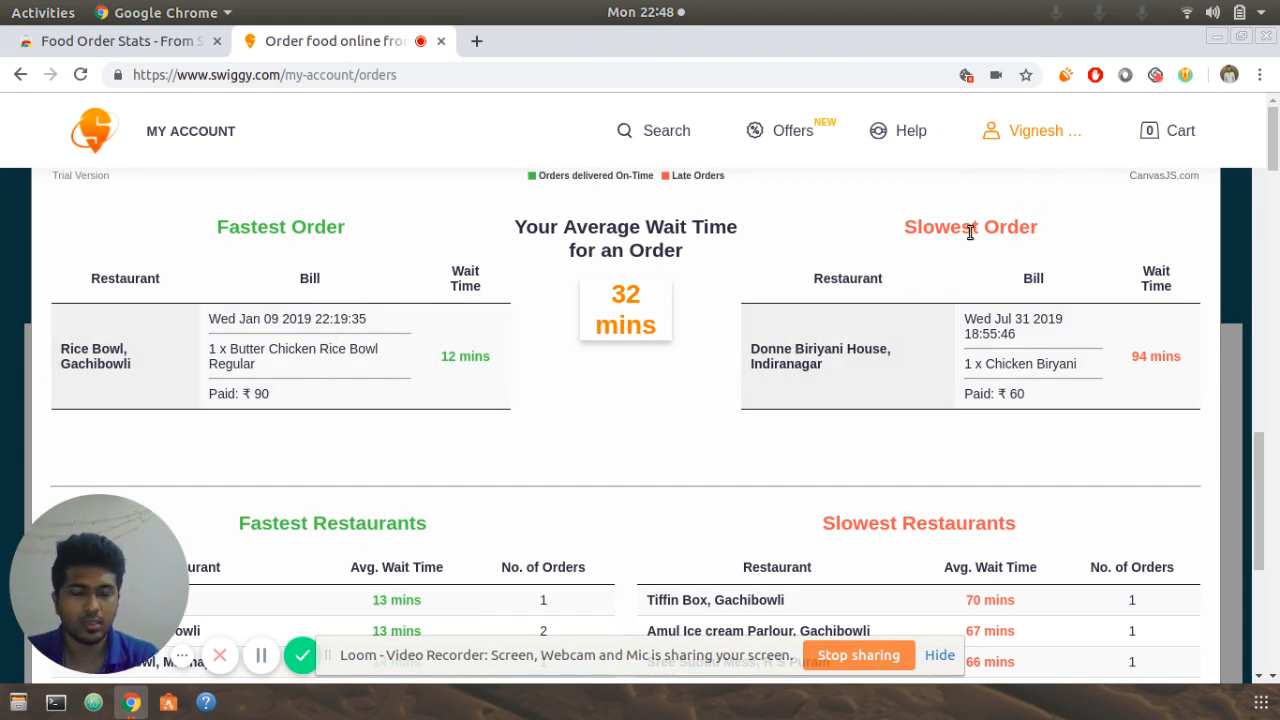
# Scroll to the fastest and slowest restaurants tables at the report's end.
pyautogui.scroll(-3)
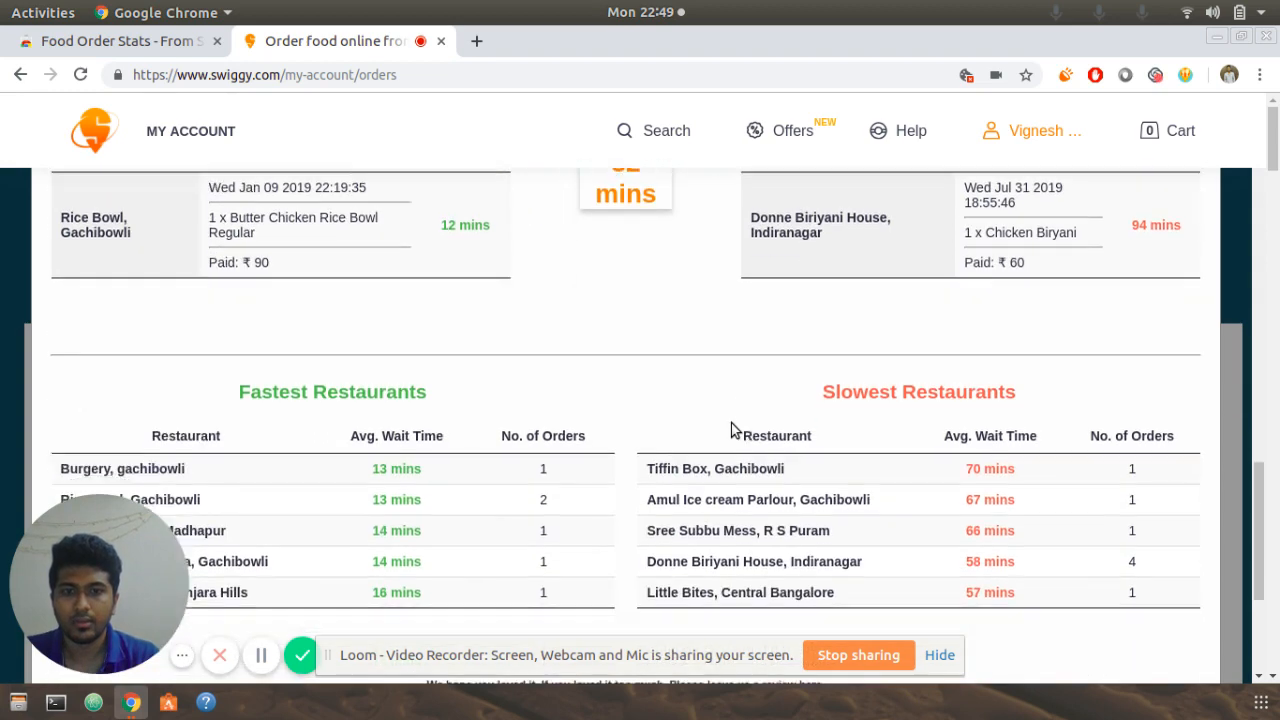
pyautogui.scroll(-3)
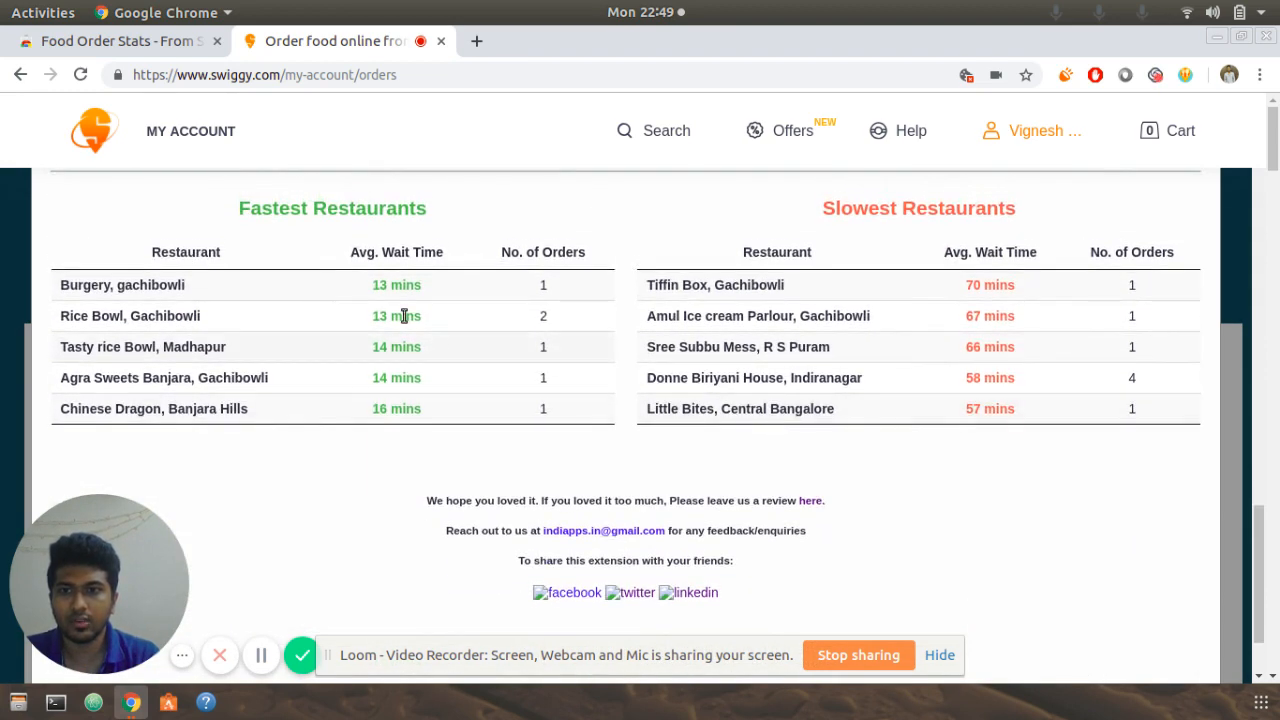
pyautogui.moveTo(812, 276)
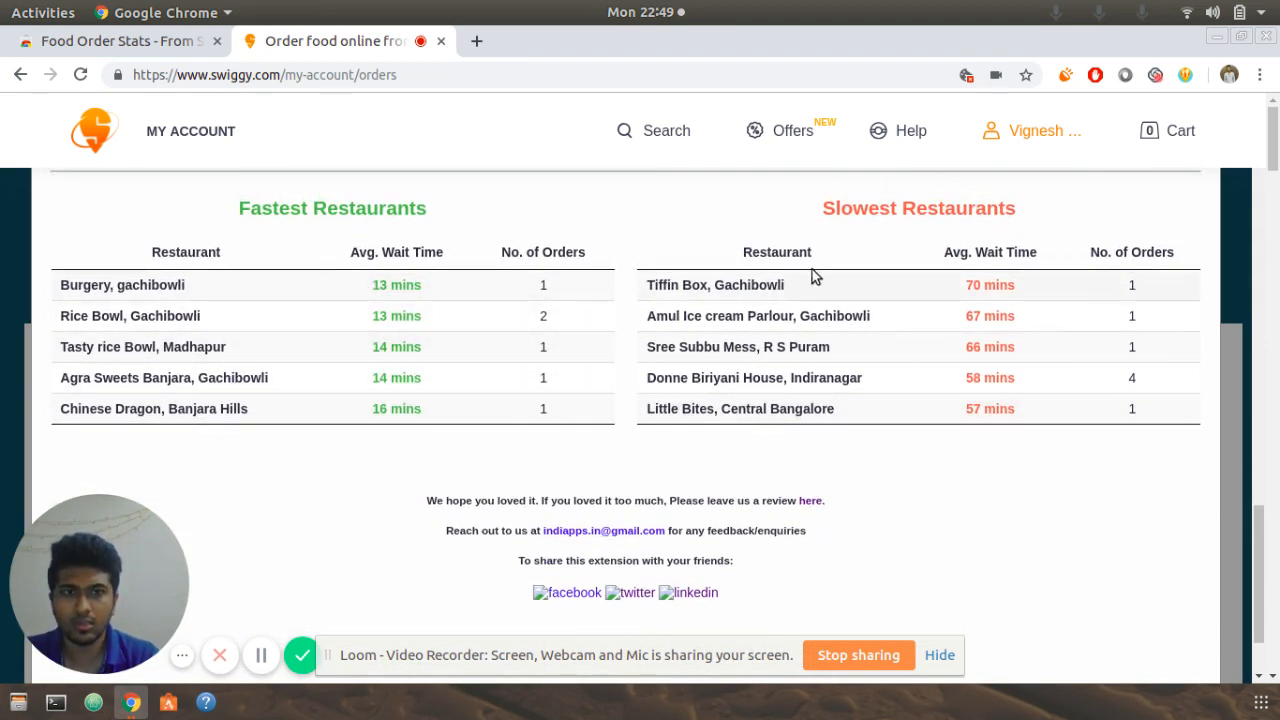
pyautogui.moveTo(640, 356)
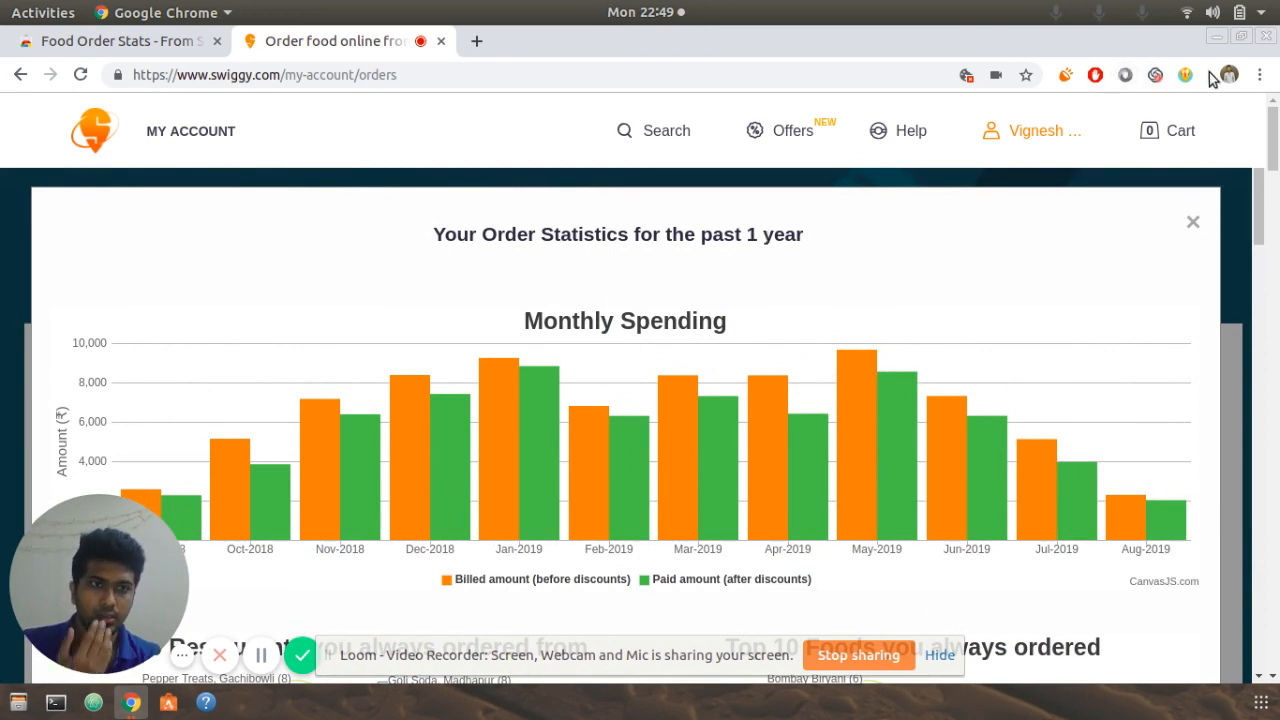
pyautogui.moveTo(1186, 76)
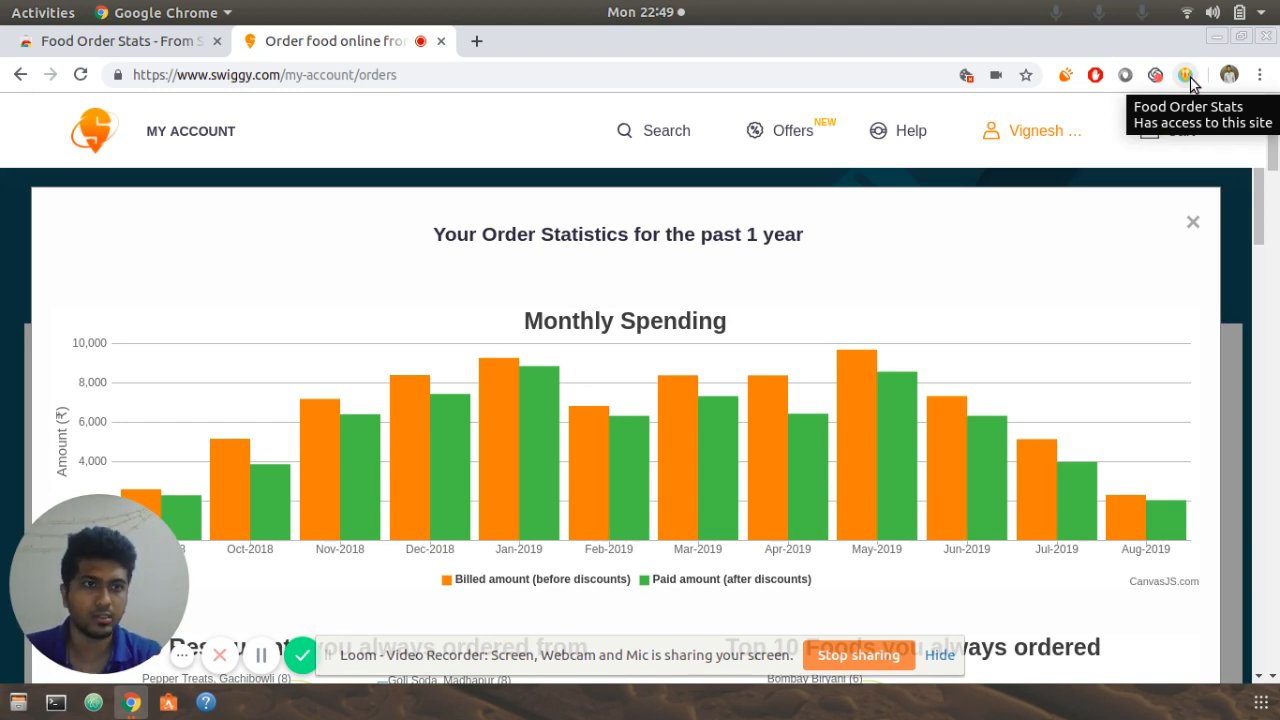
# Switch the report to 2 YEARS, then to the past 6 MONTHS.
pyautogui.click(1186, 76)
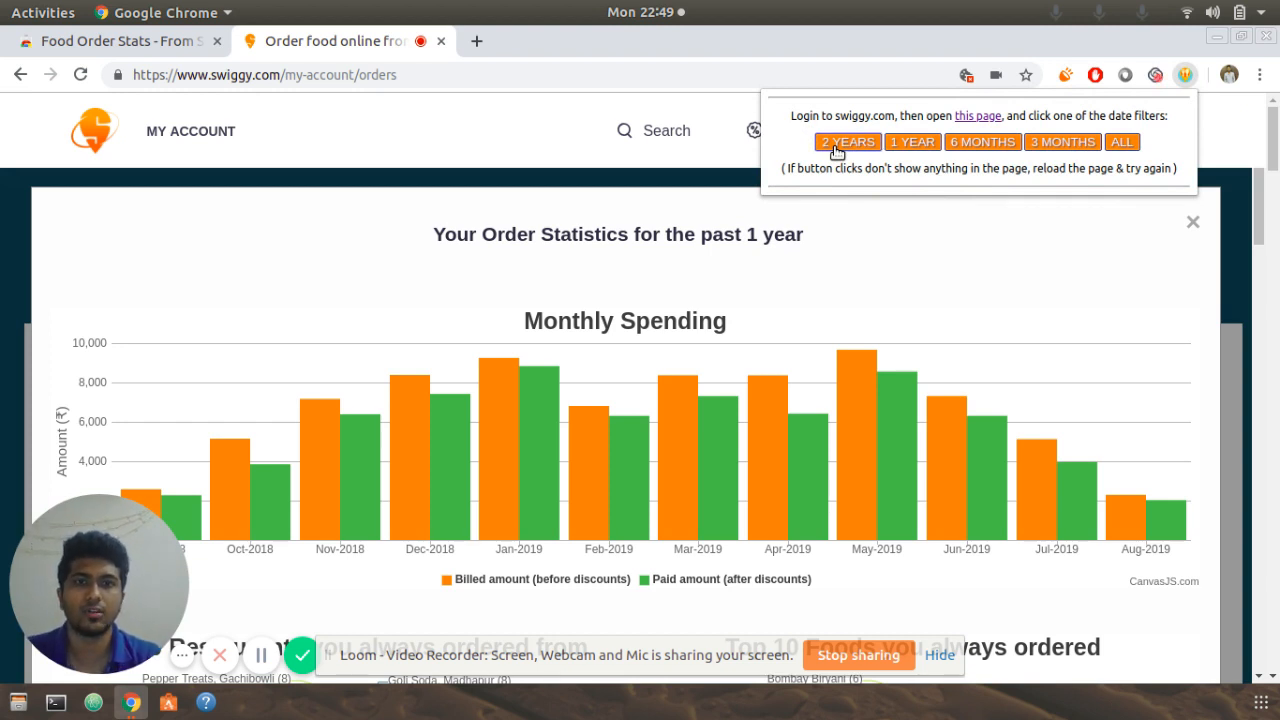
pyautogui.click(848, 140)
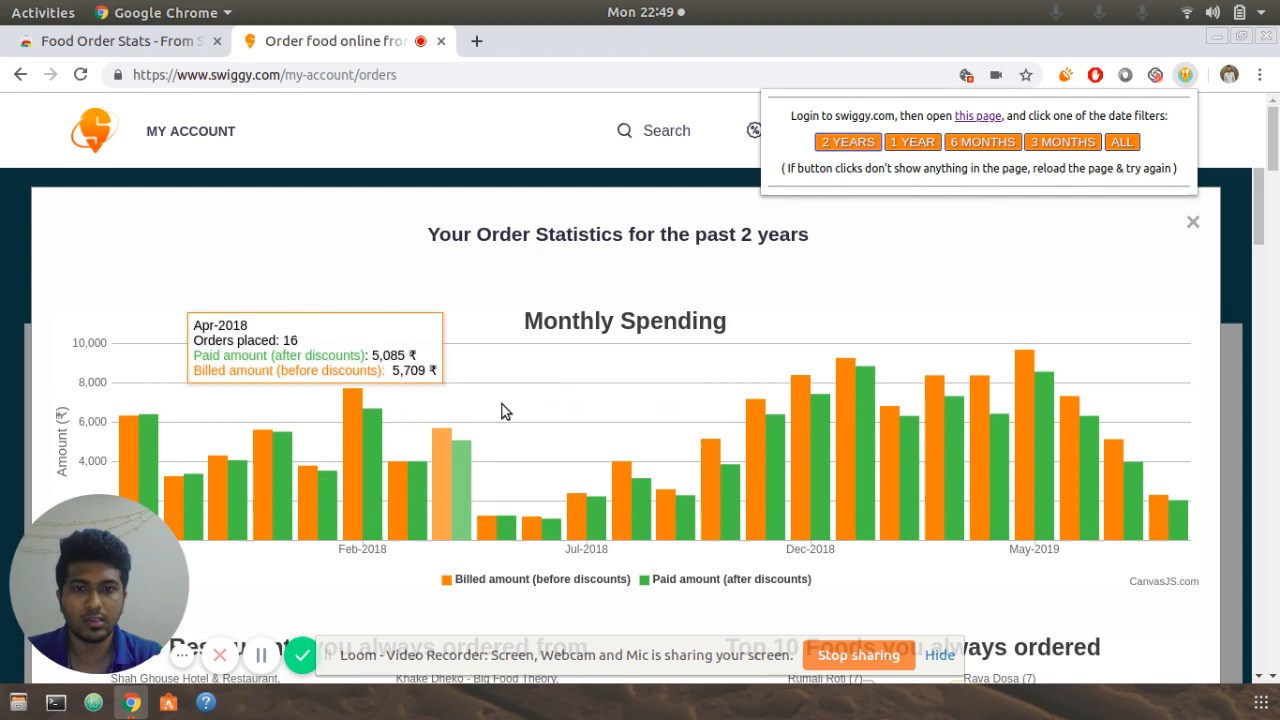
pyautogui.moveTo(732, 414)
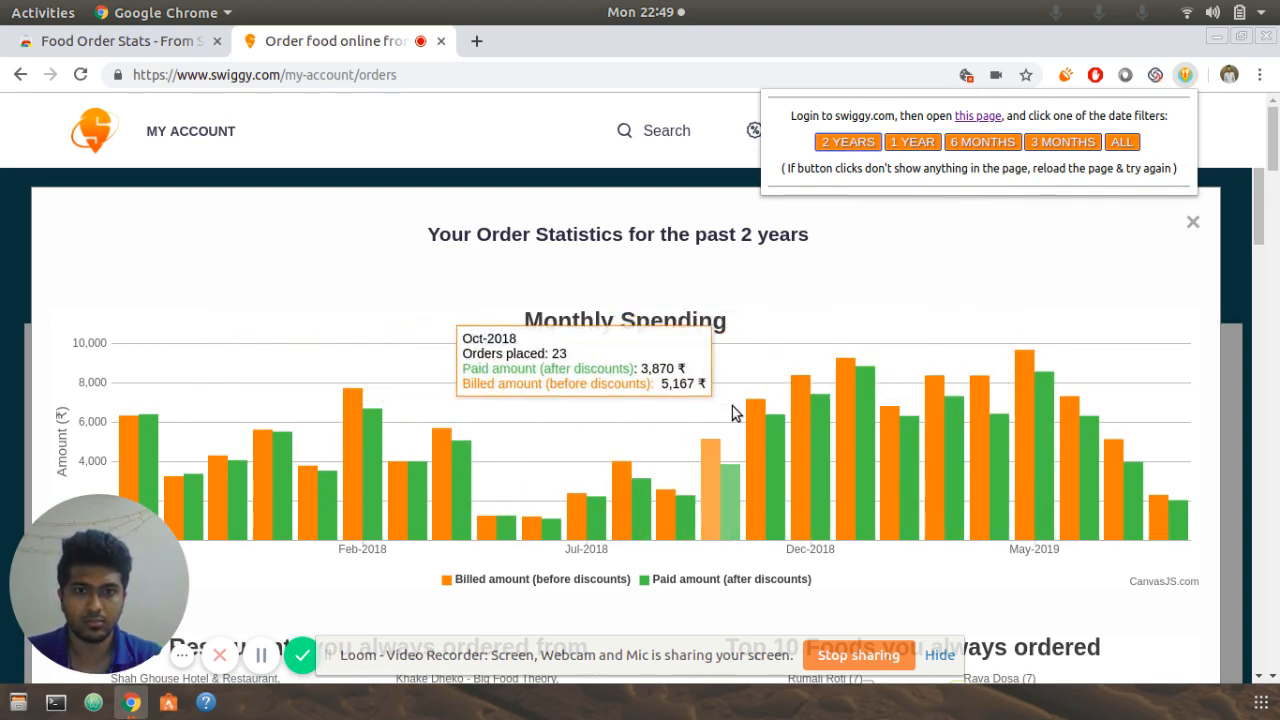
pyautogui.scroll(-3)
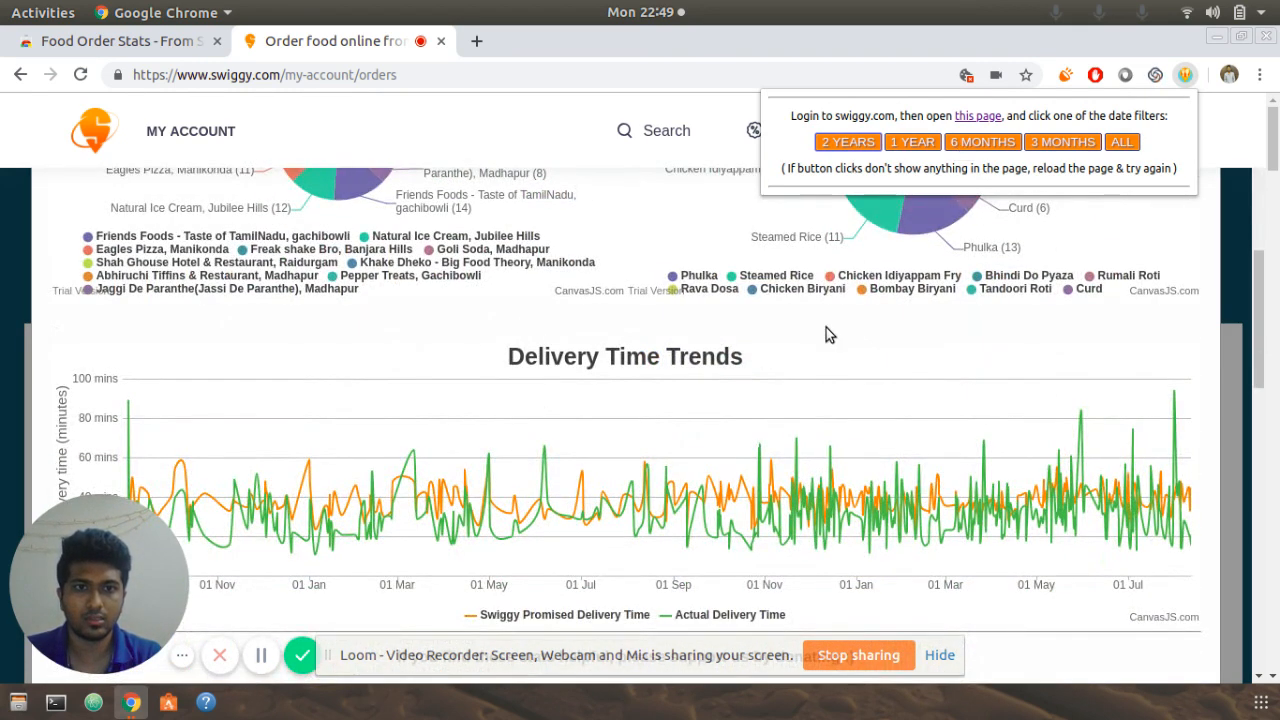
pyautogui.click(982, 140)
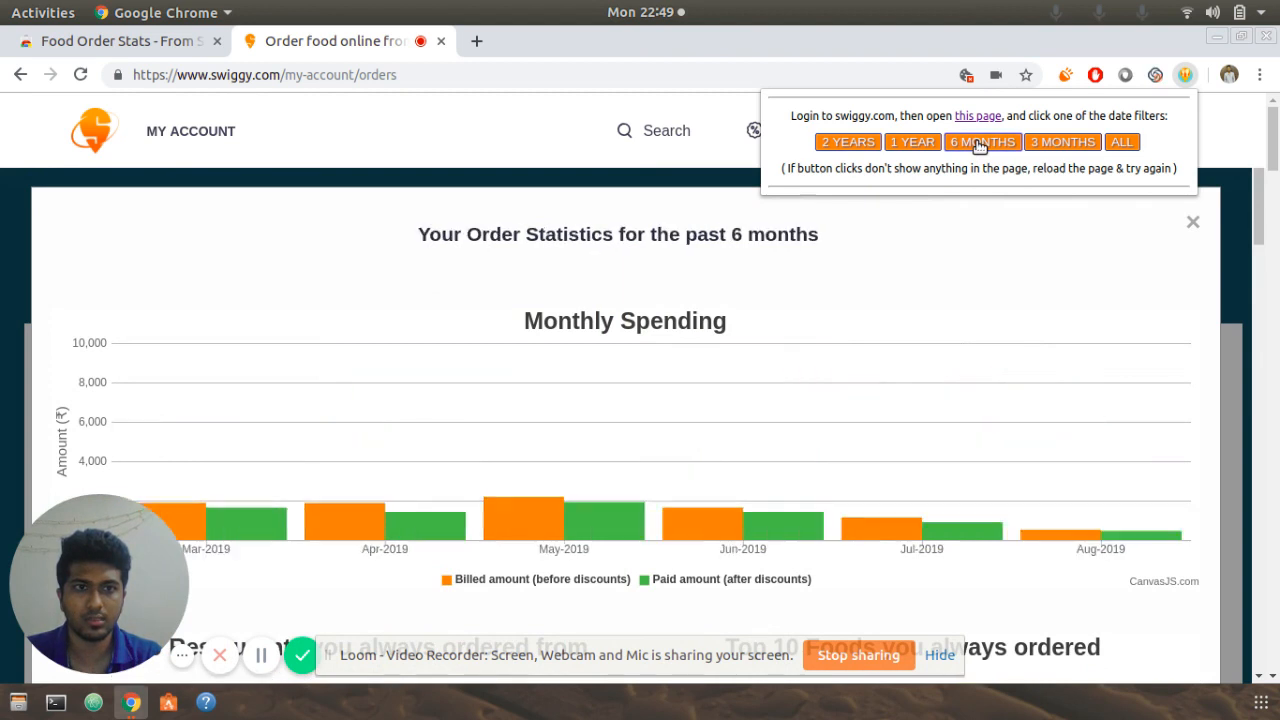
# Try 3 MONTHS and ALL ranges, then settle on 6 MONTHS.
pyautogui.click(1062, 140)
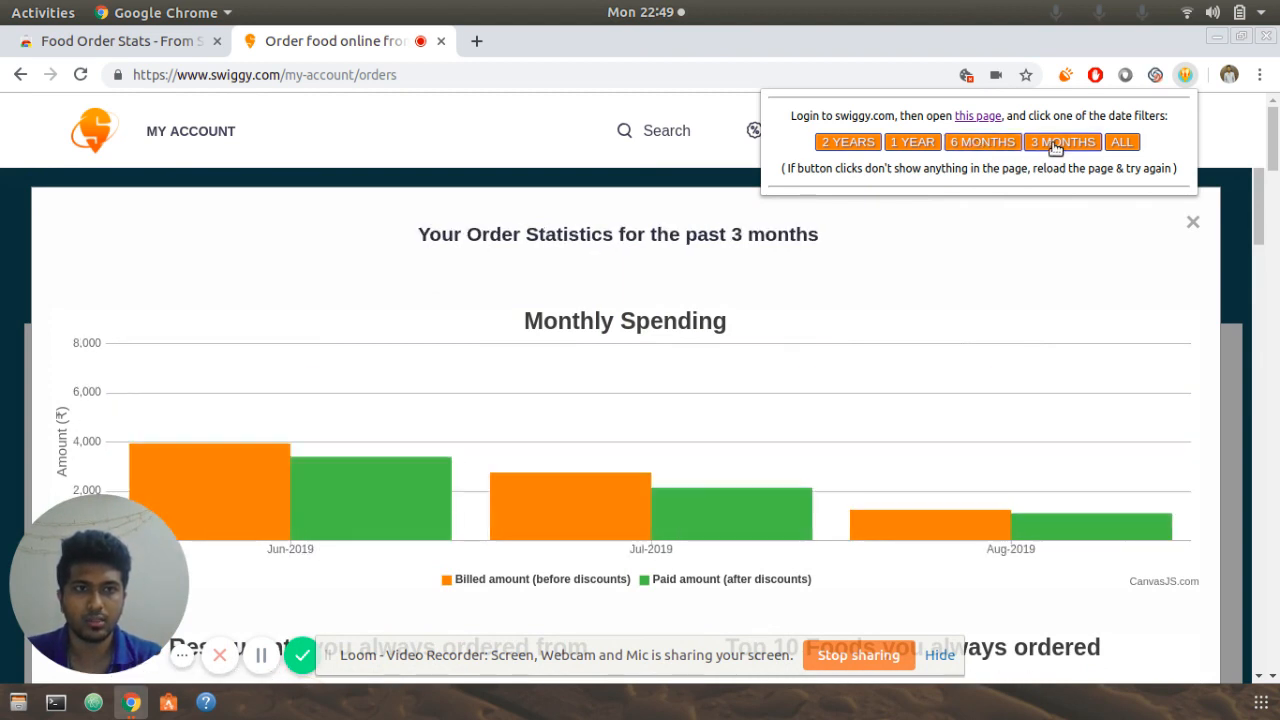
pyautogui.click(1120, 140)
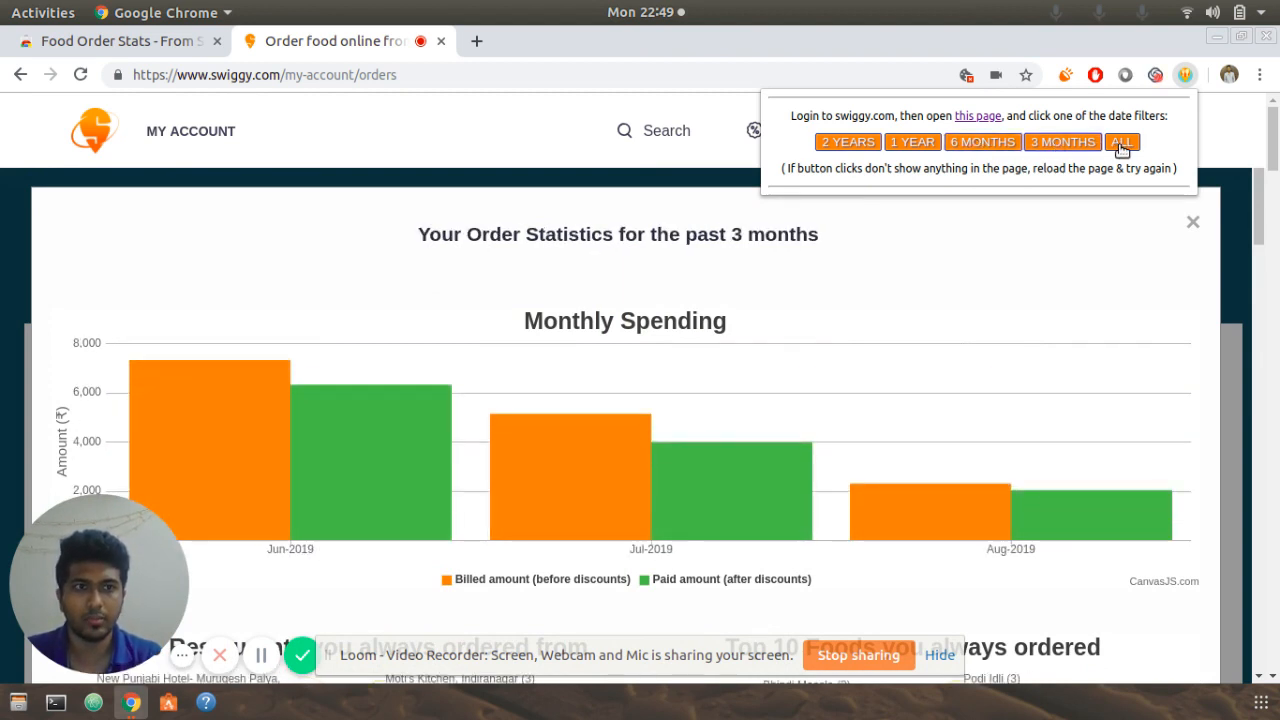
pyautogui.click(1122, 140)
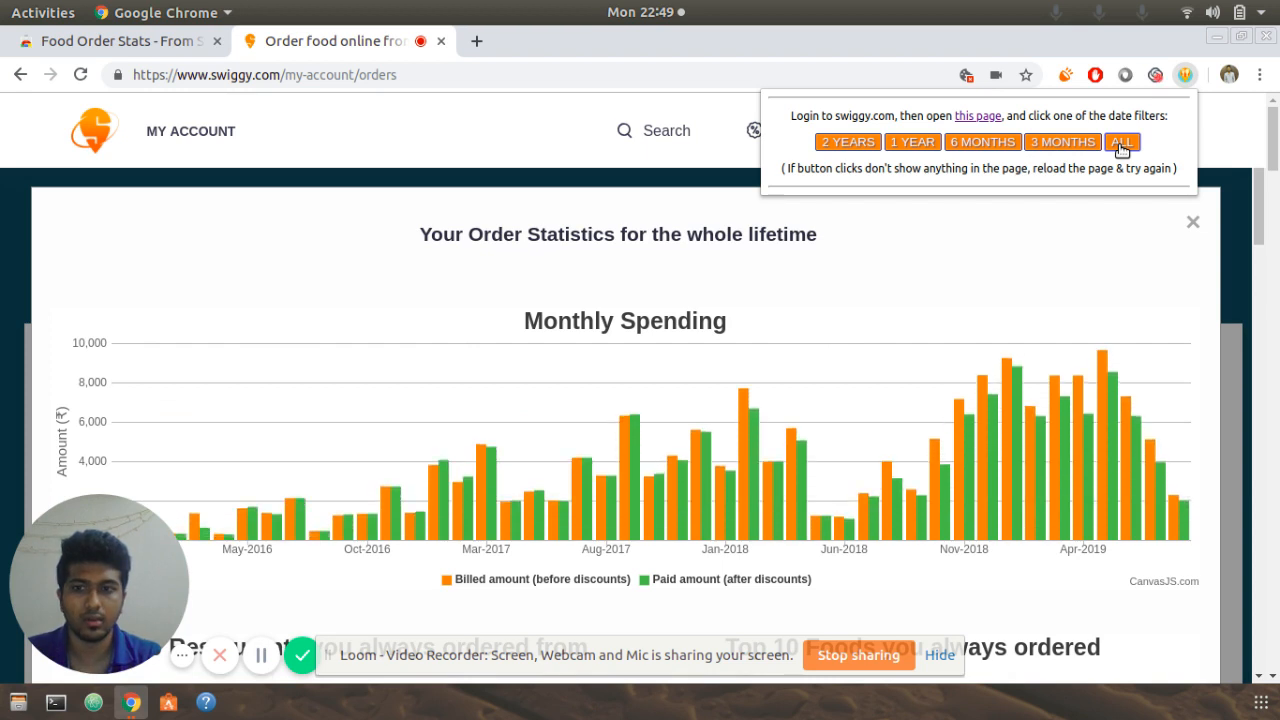
pyautogui.click(982, 140)
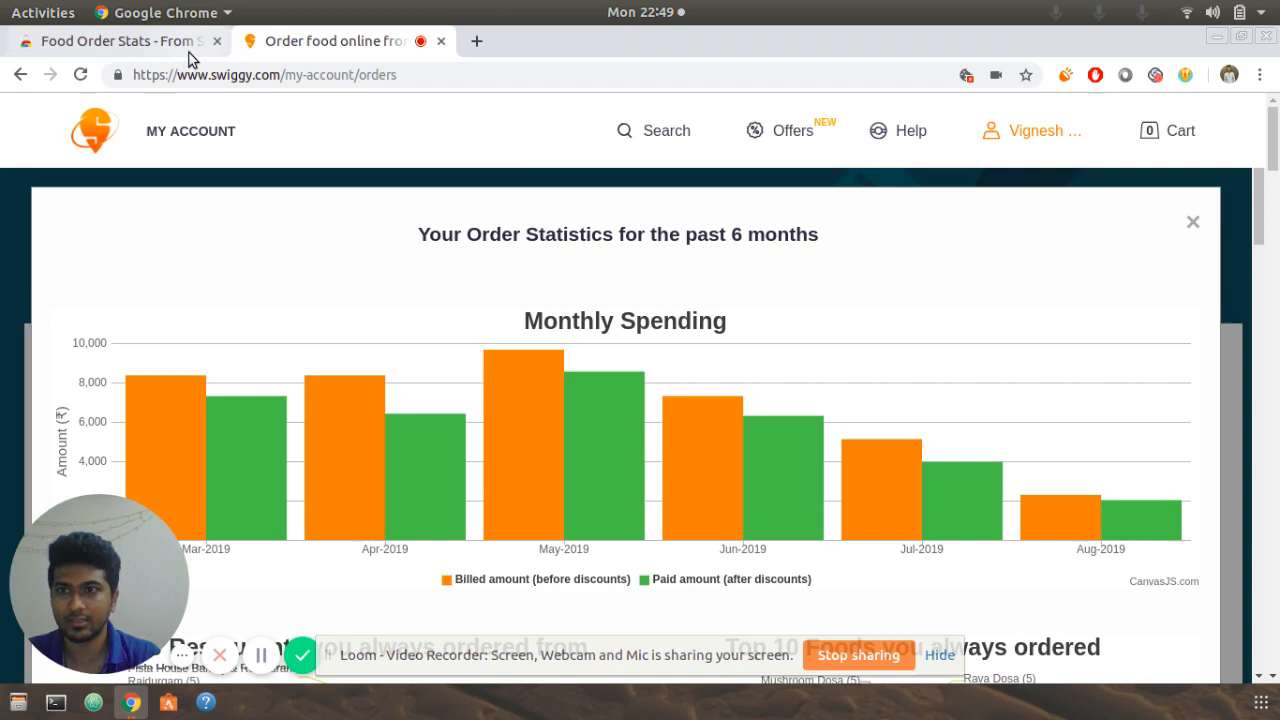
# Return to the Chrome Web Store listing and scroll through its overview and instructions.
pyautogui.click(110, 40)
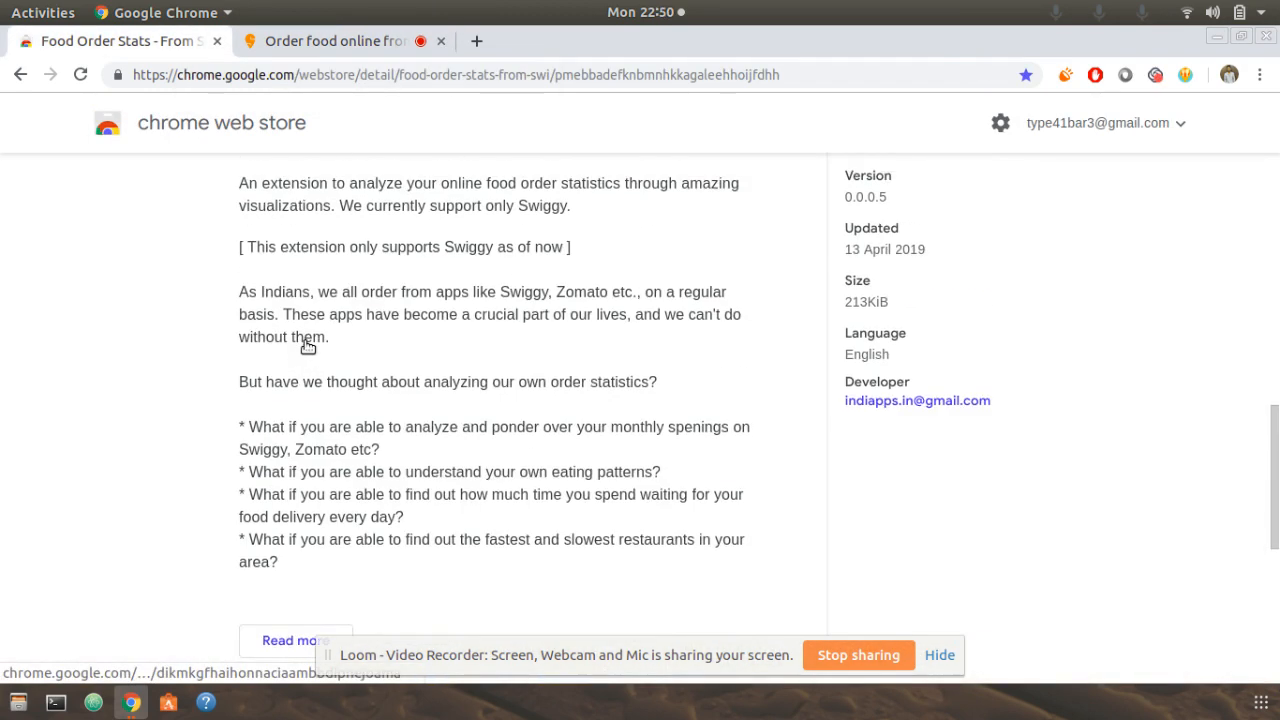
pyautogui.scroll(-3)
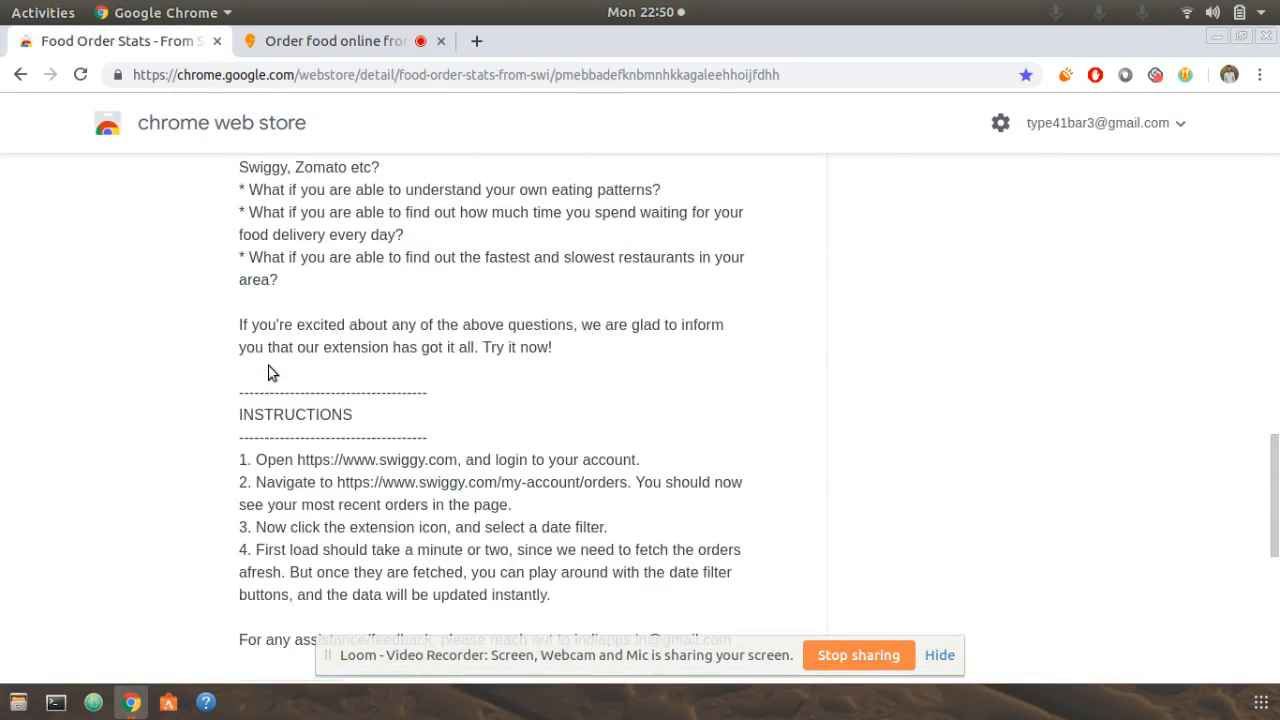
pyautogui.scroll(-3)
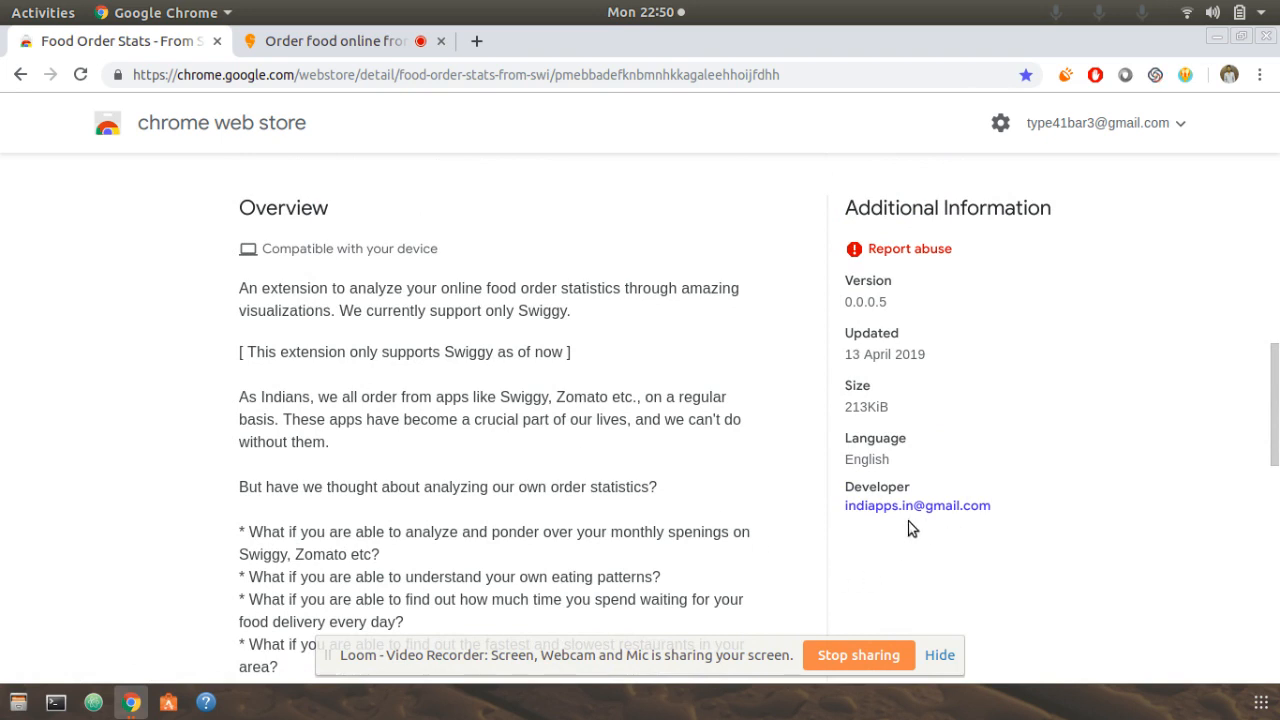
pyautogui.moveTo(444, 78)
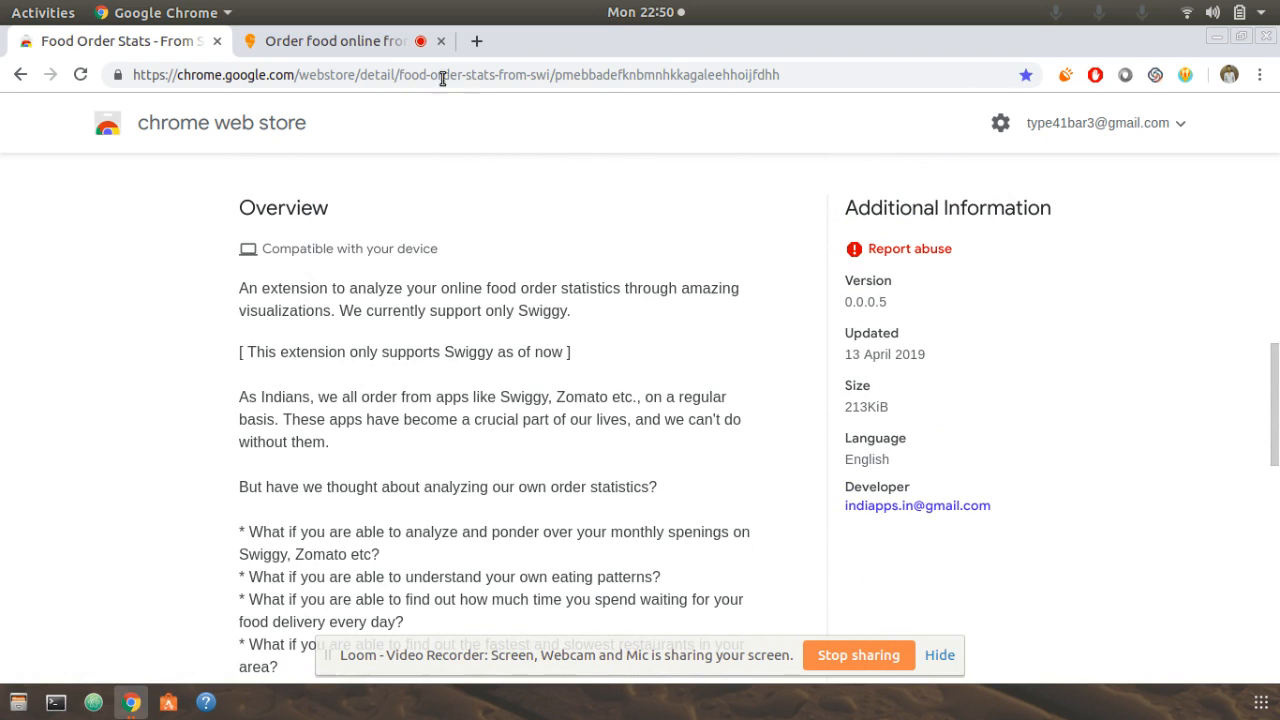